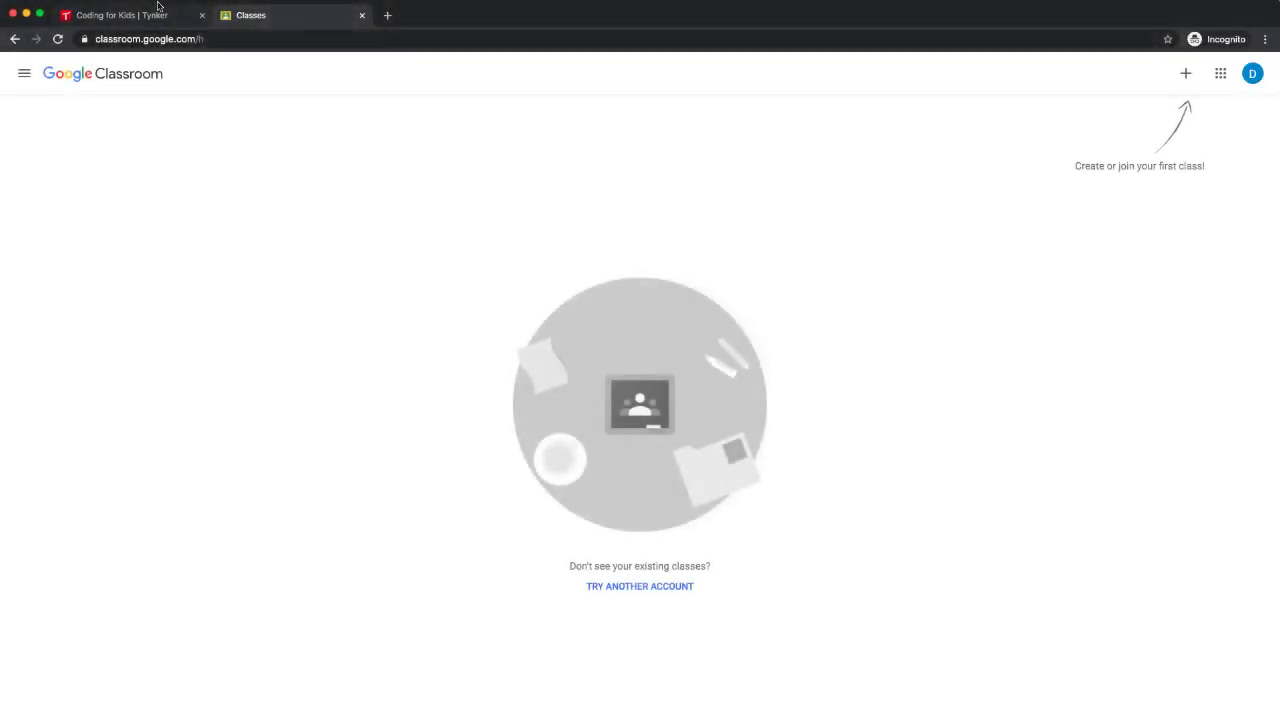
Step: Create a new class named 'Comp Sci' with subject 'CS' from the home page
{"action": "left_click", "coordinate": [120, 14]}
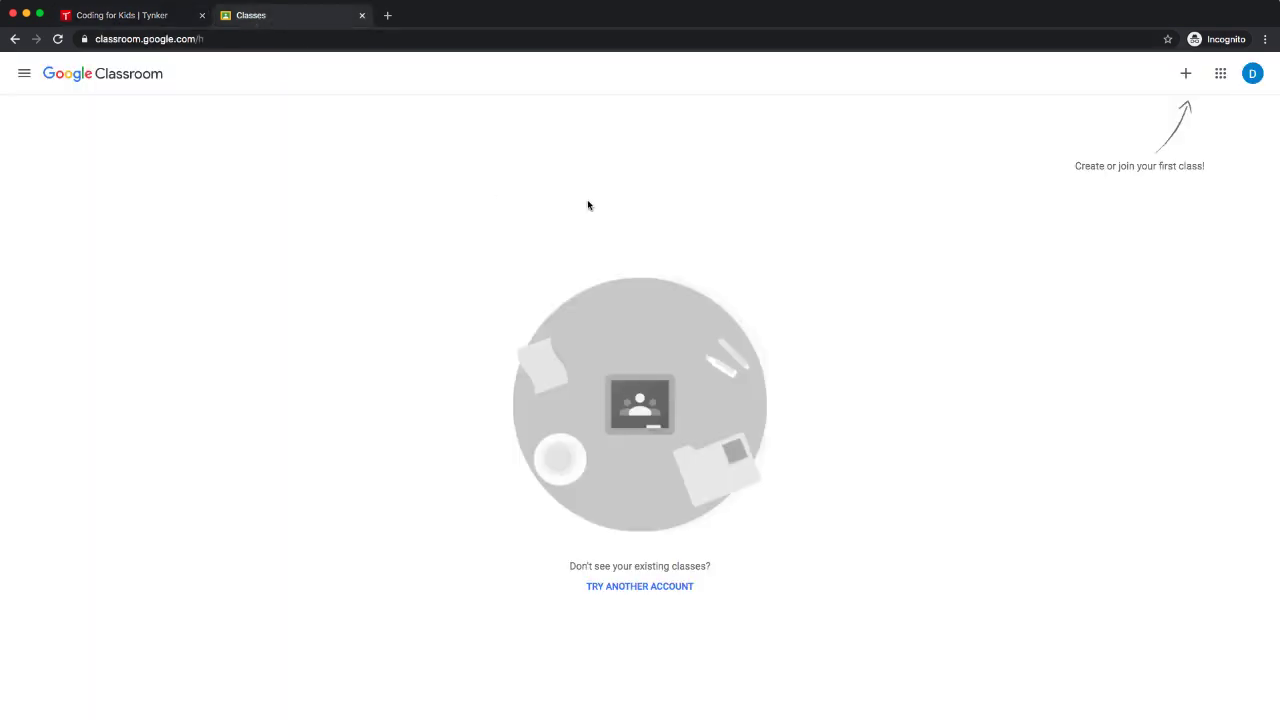
{"action": "mouse_move", "coordinate": [1148, 114]}
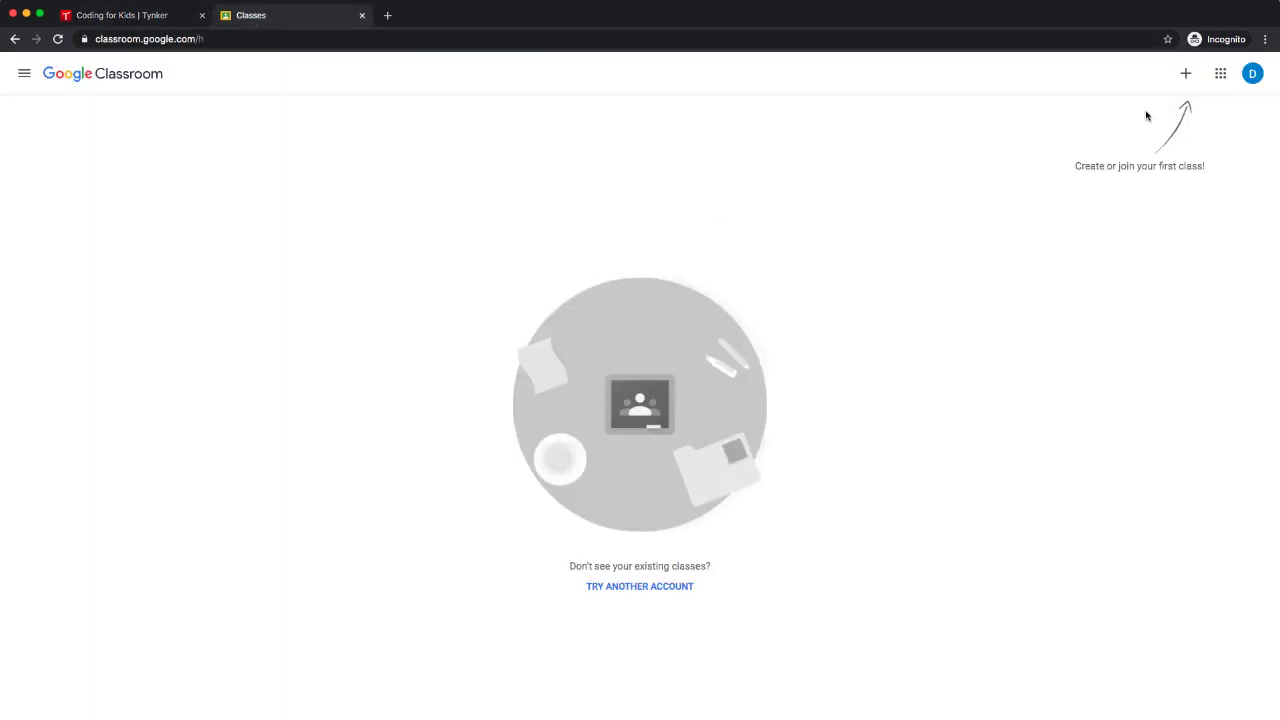
{"action": "left_click", "coordinate": [1184, 72]}
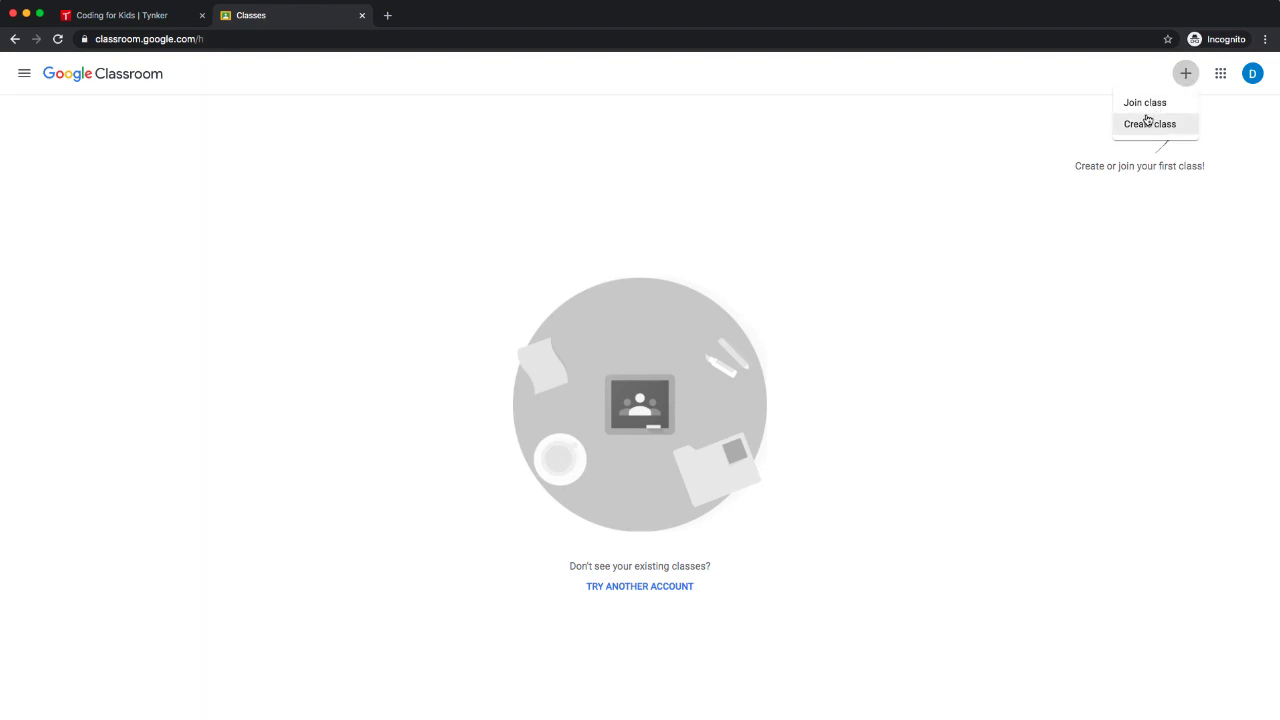
{"action": "left_click", "coordinate": [1148, 124]}
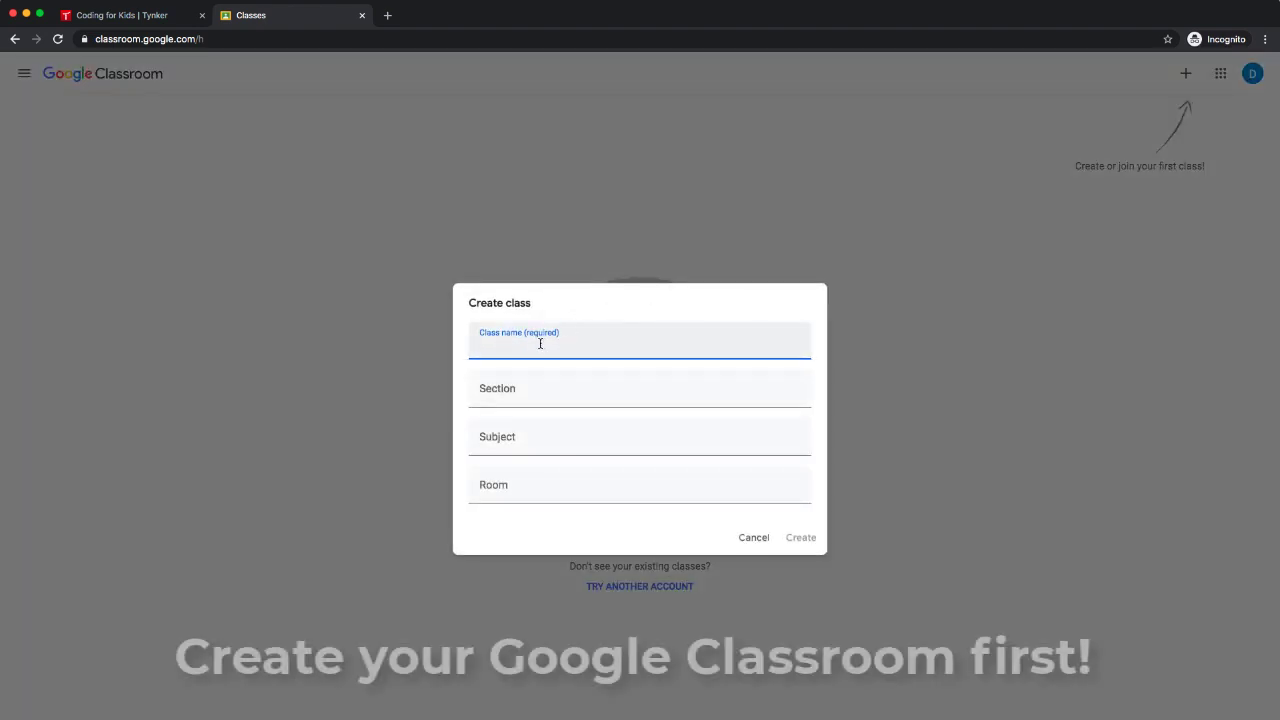
{"action": "type", "text": "Comp"}
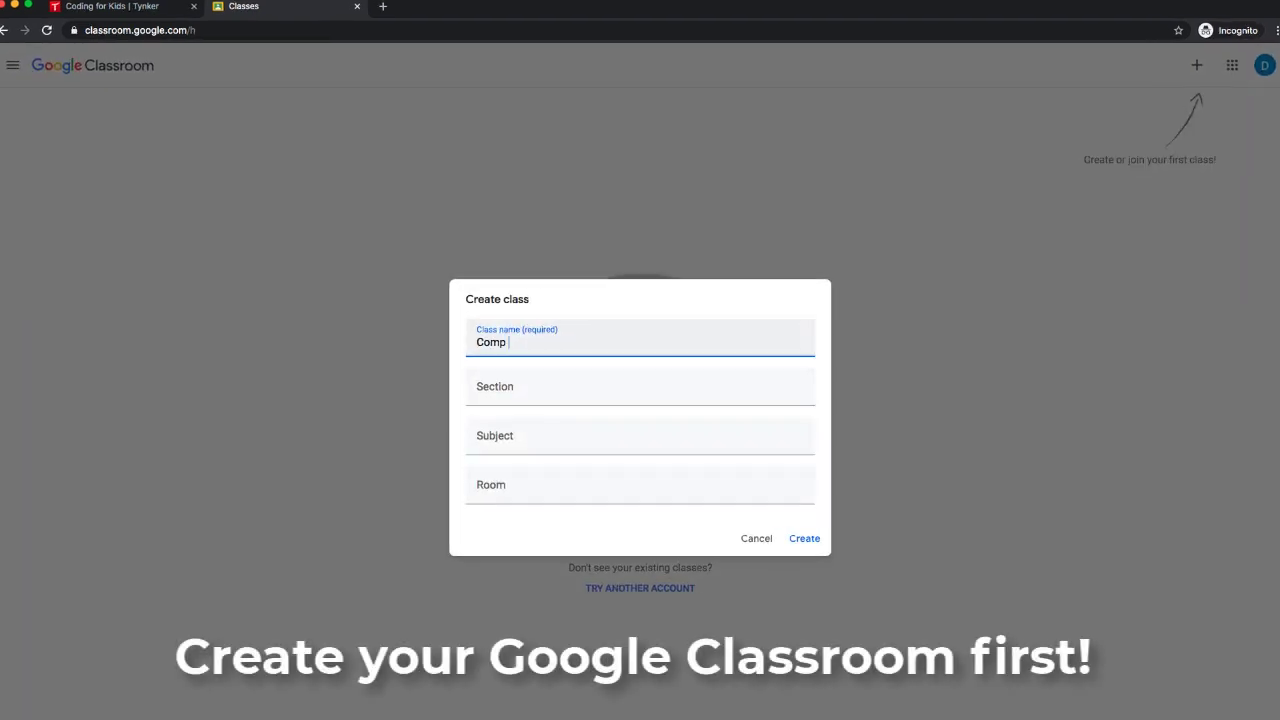
{"action": "type", "text": "Sci"}
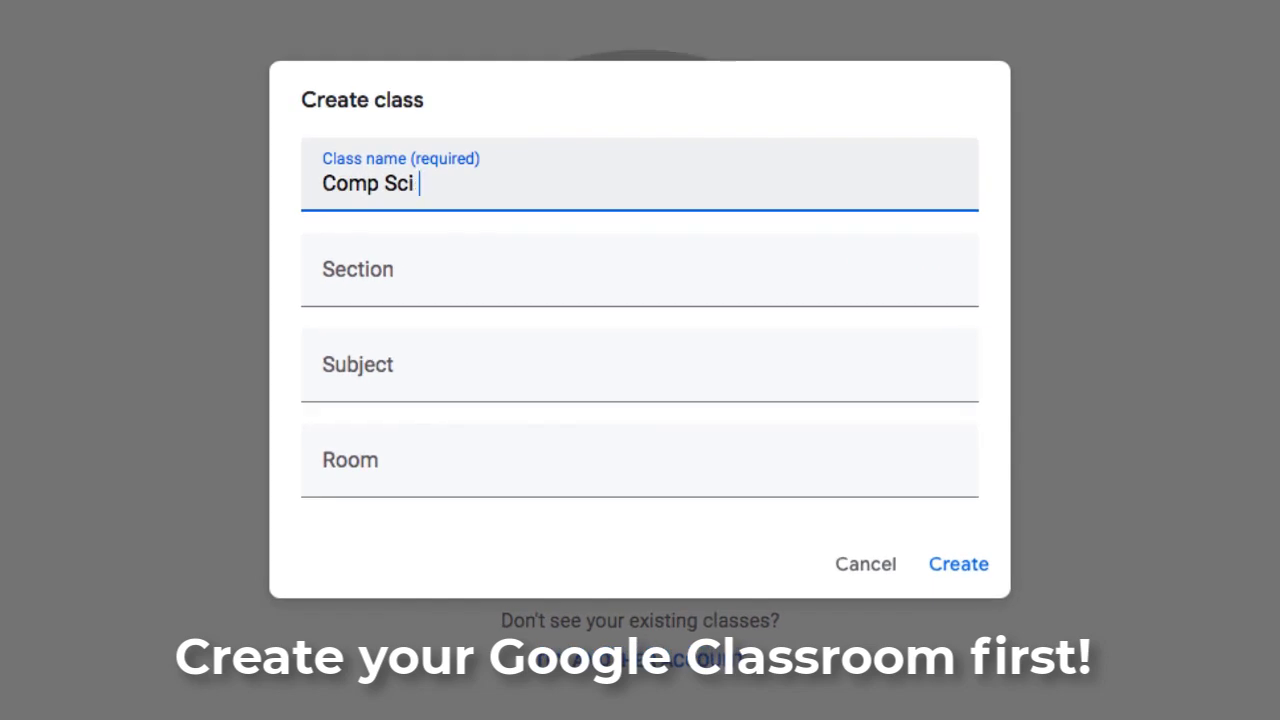
{"action": "left_click", "coordinate": [640, 364]}
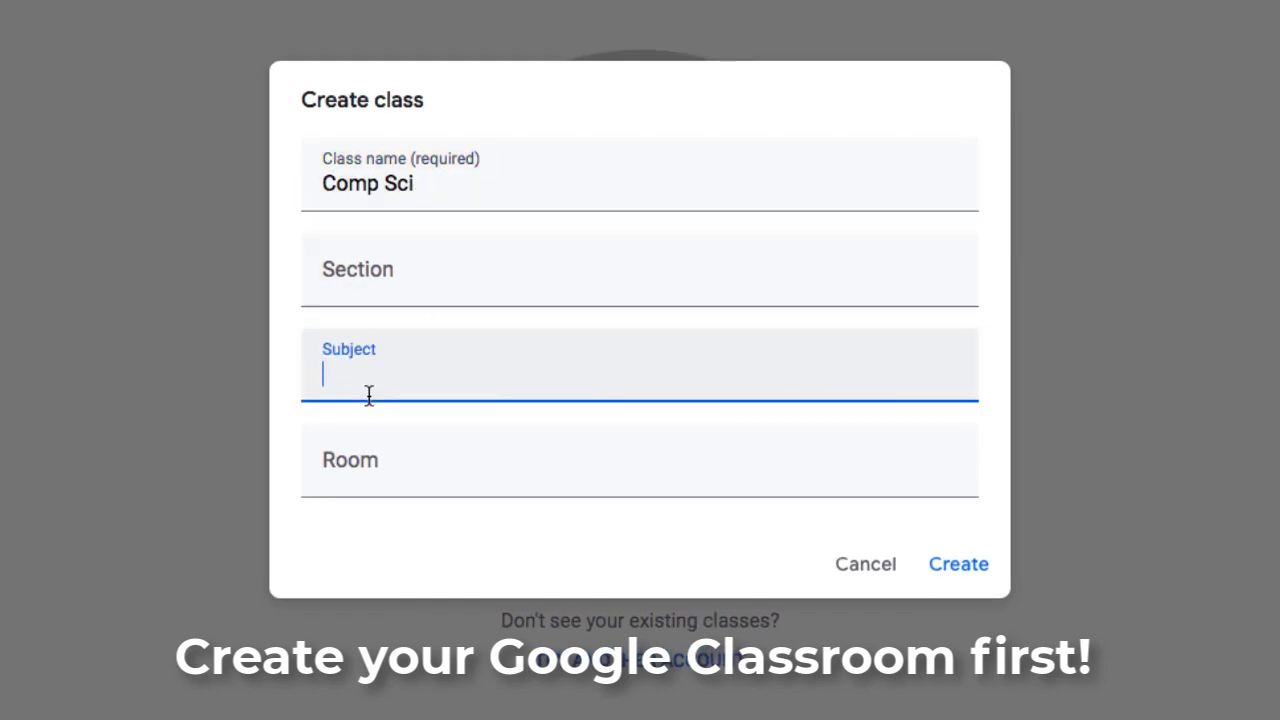
{"action": "type", "text": "CS"}
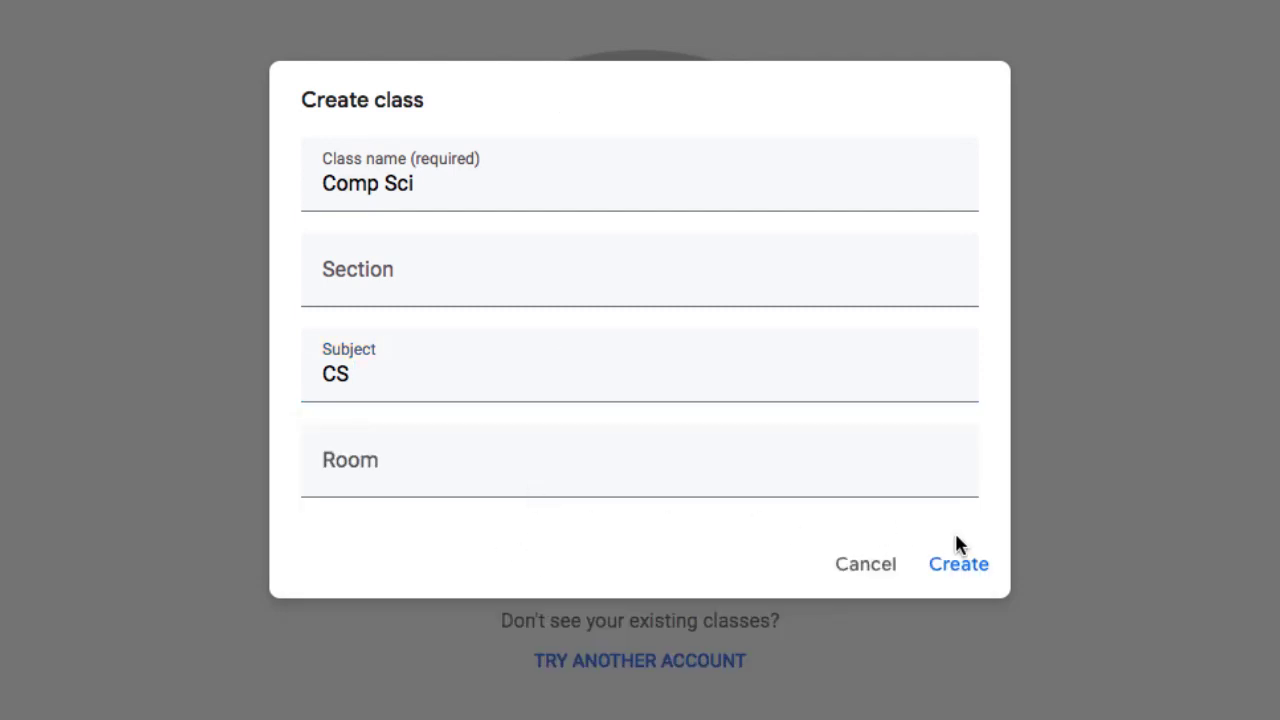
{"action": "left_click", "coordinate": [958, 564]}
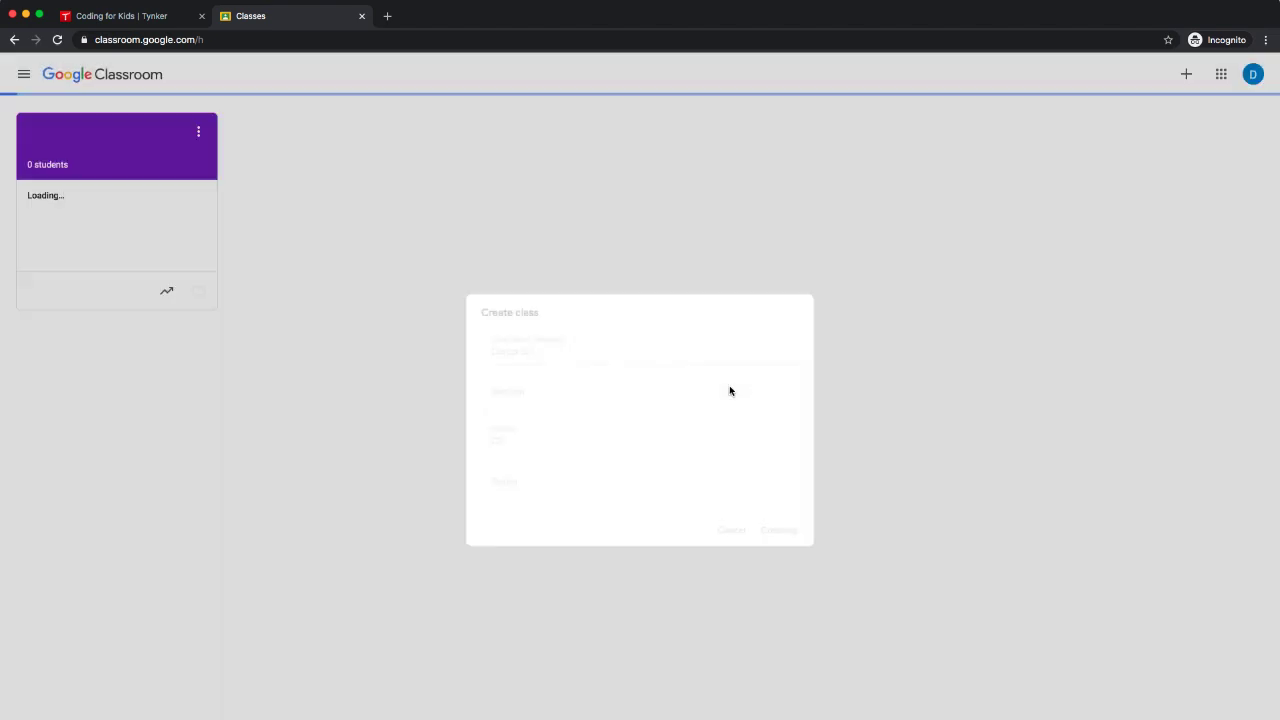
Step: Enter the Comp Sci class, dismiss the what's-new notice and start inviting students from People
{"action": "left_click", "coordinate": [778, 528]}
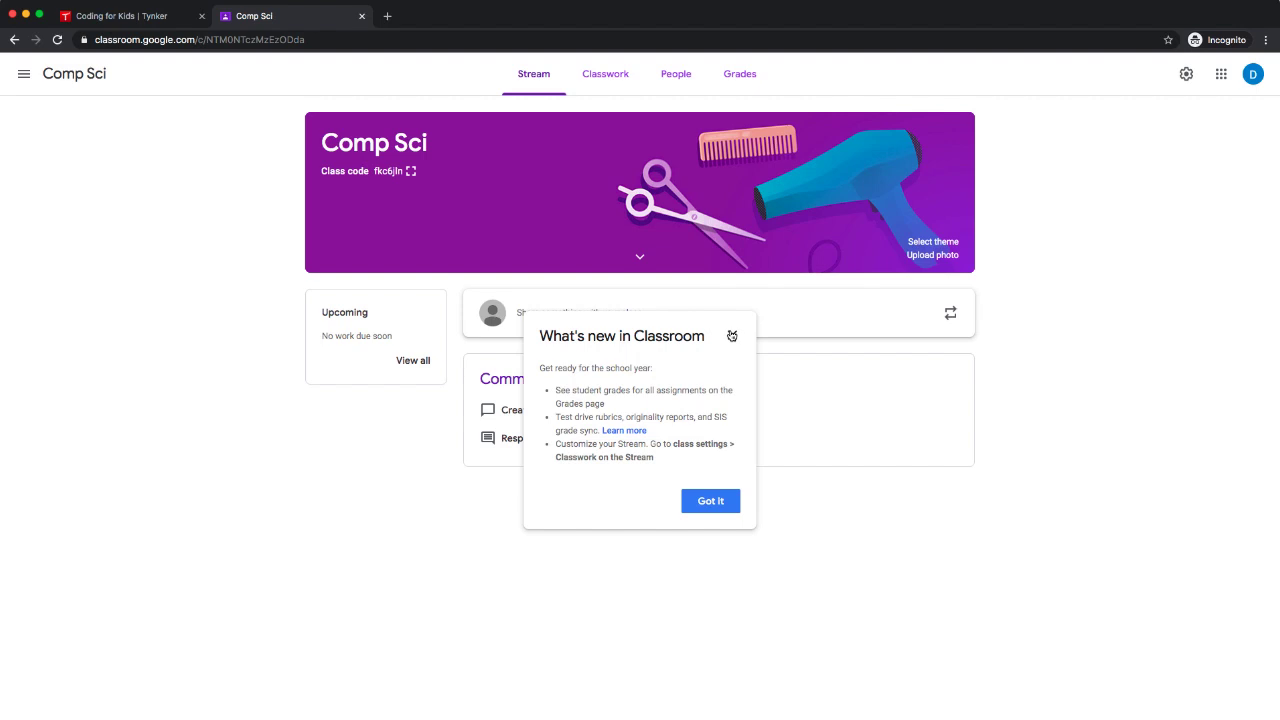
{"action": "left_click", "coordinate": [710, 500]}
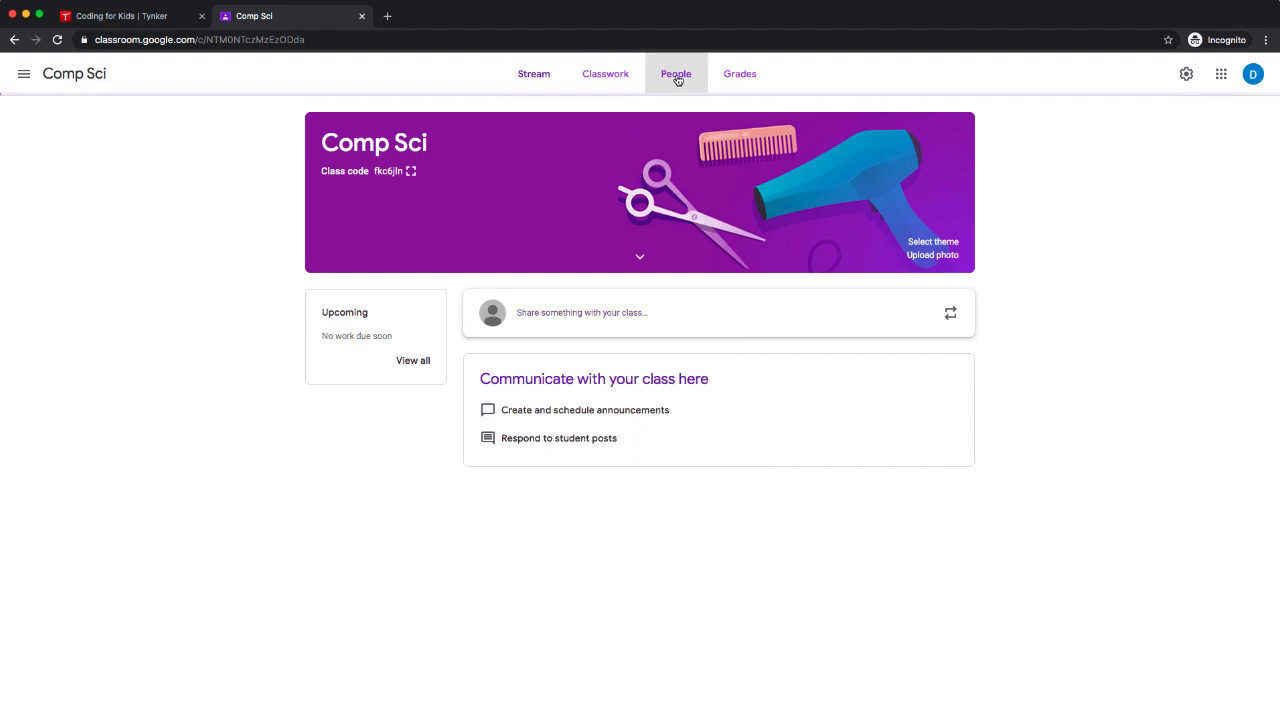
{"action": "left_click", "coordinate": [676, 72]}
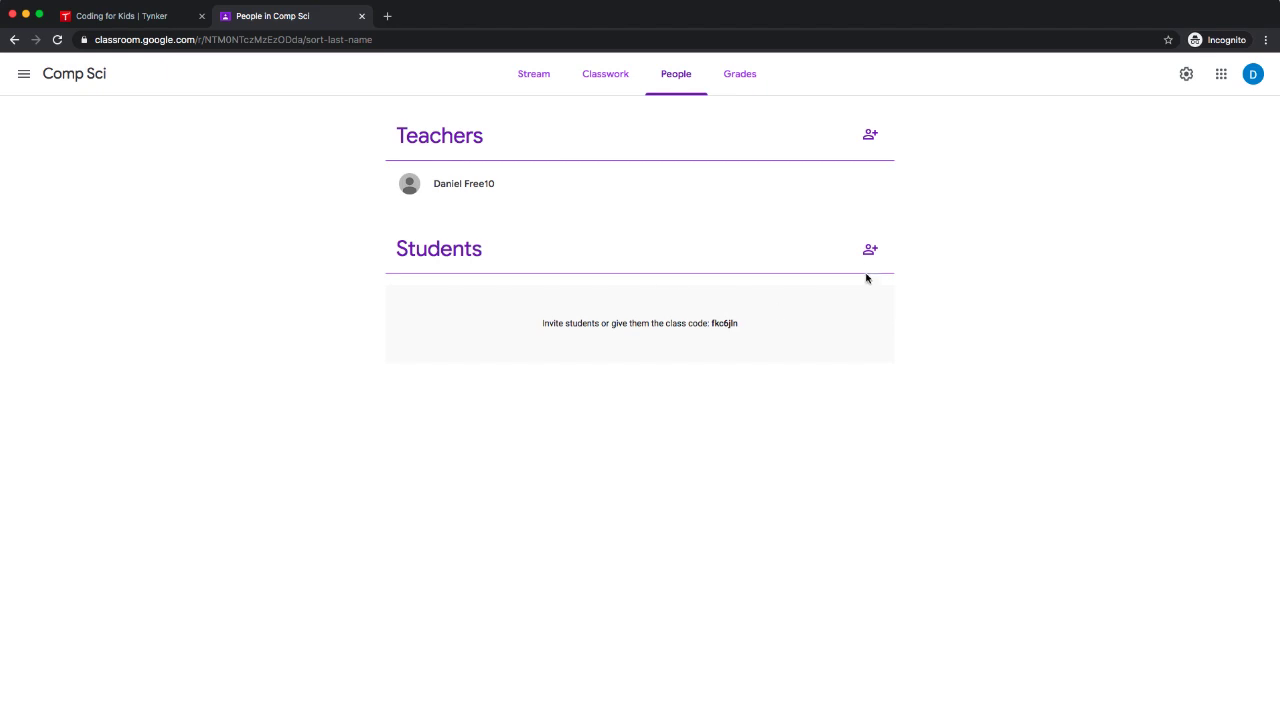
{"action": "left_click", "coordinate": [868, 248]}
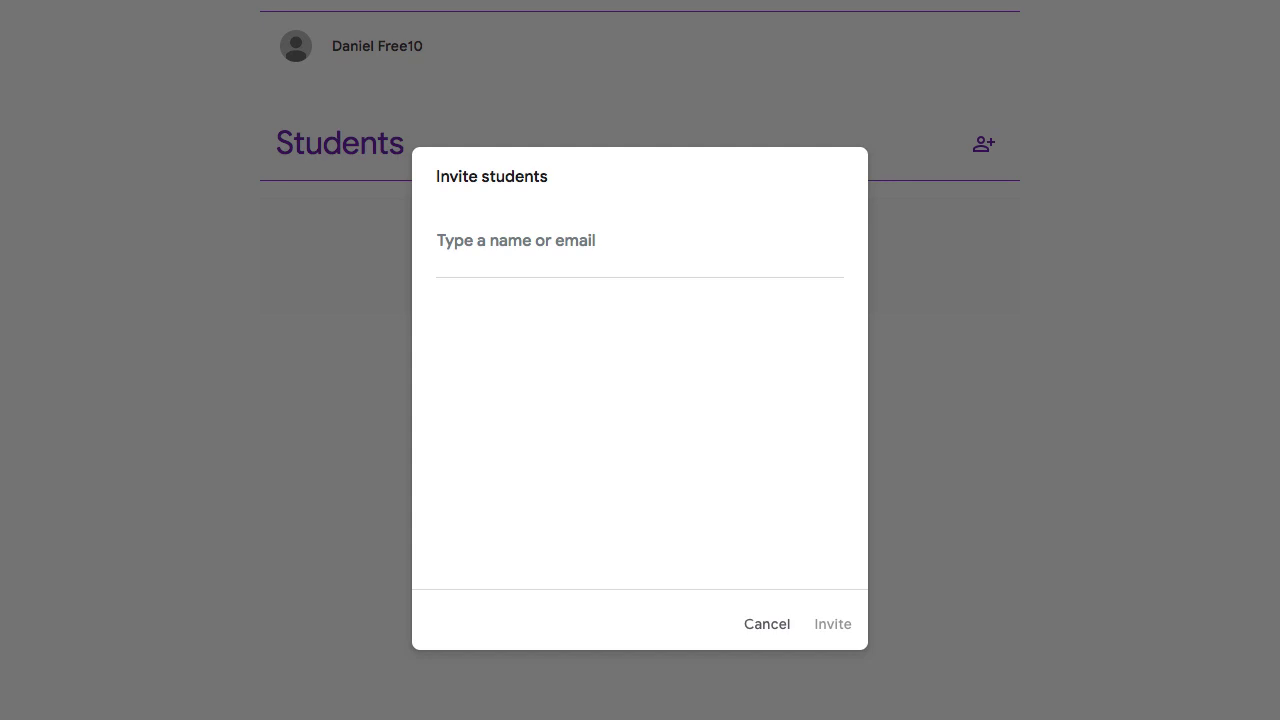
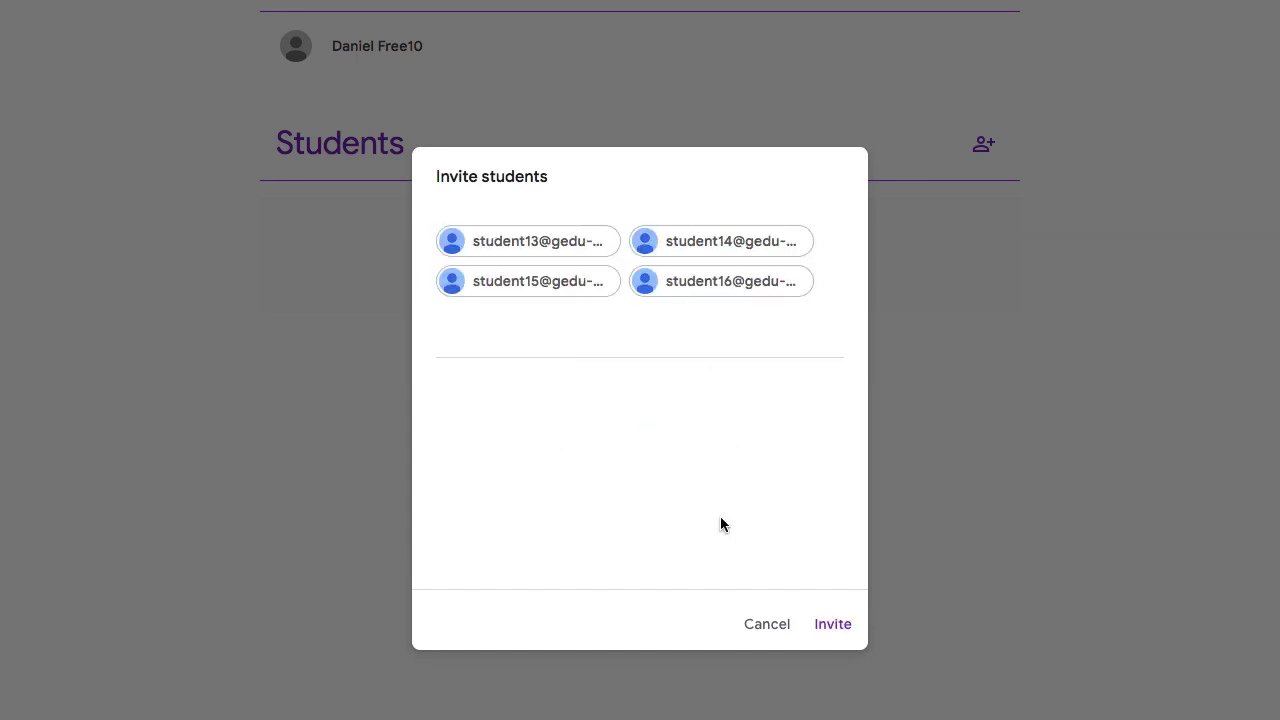
{"action": "left_click", "coordinate": [832, 624]}
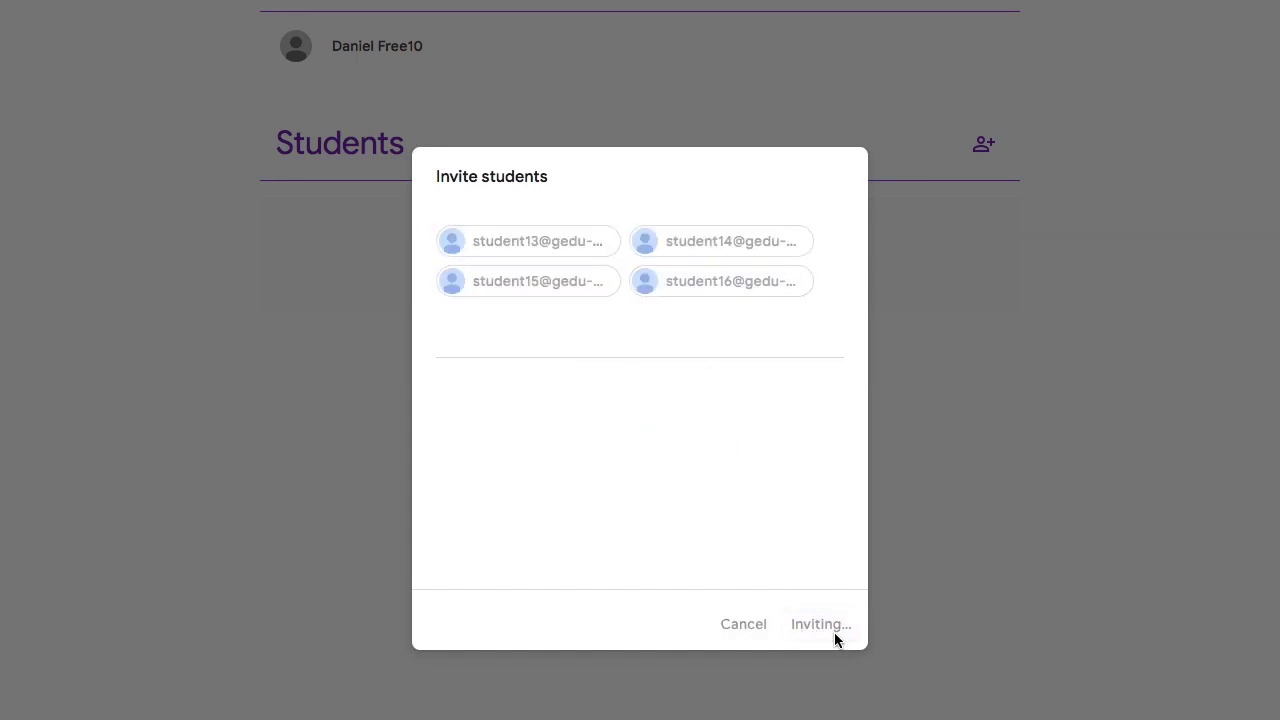
{"action": "left_click", "coordinate": [820, 624]}
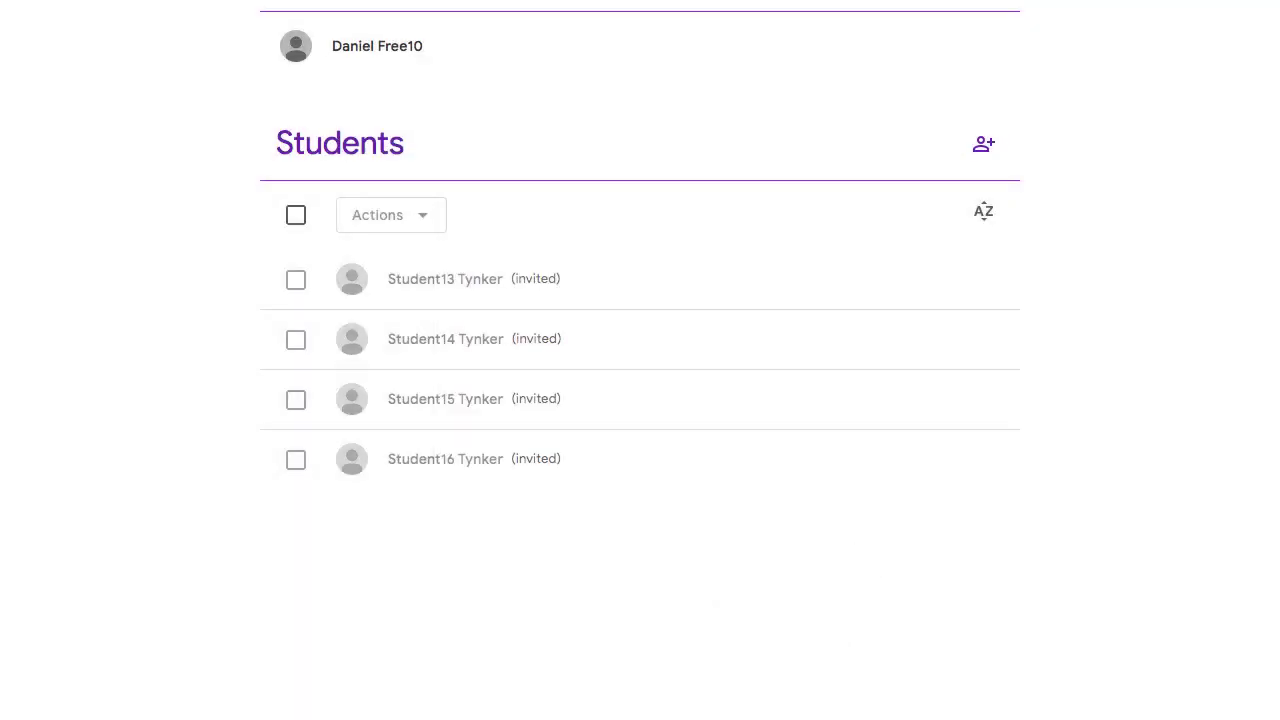
{"action": "mouse_move", "coordinate": [436, 452]}
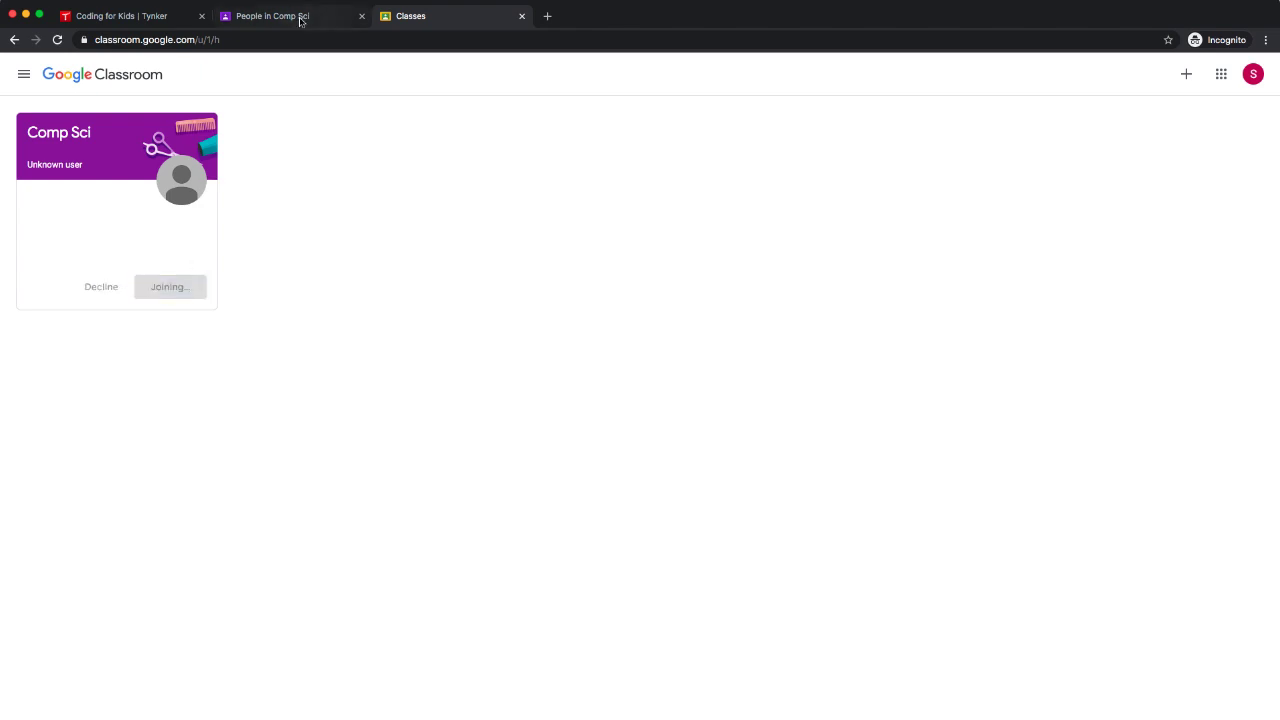
Step: Return to the teacher's roster showing Student13 joined and dismiss the progress tip
{"action": "left_click", "coordinate": [290, 16]}
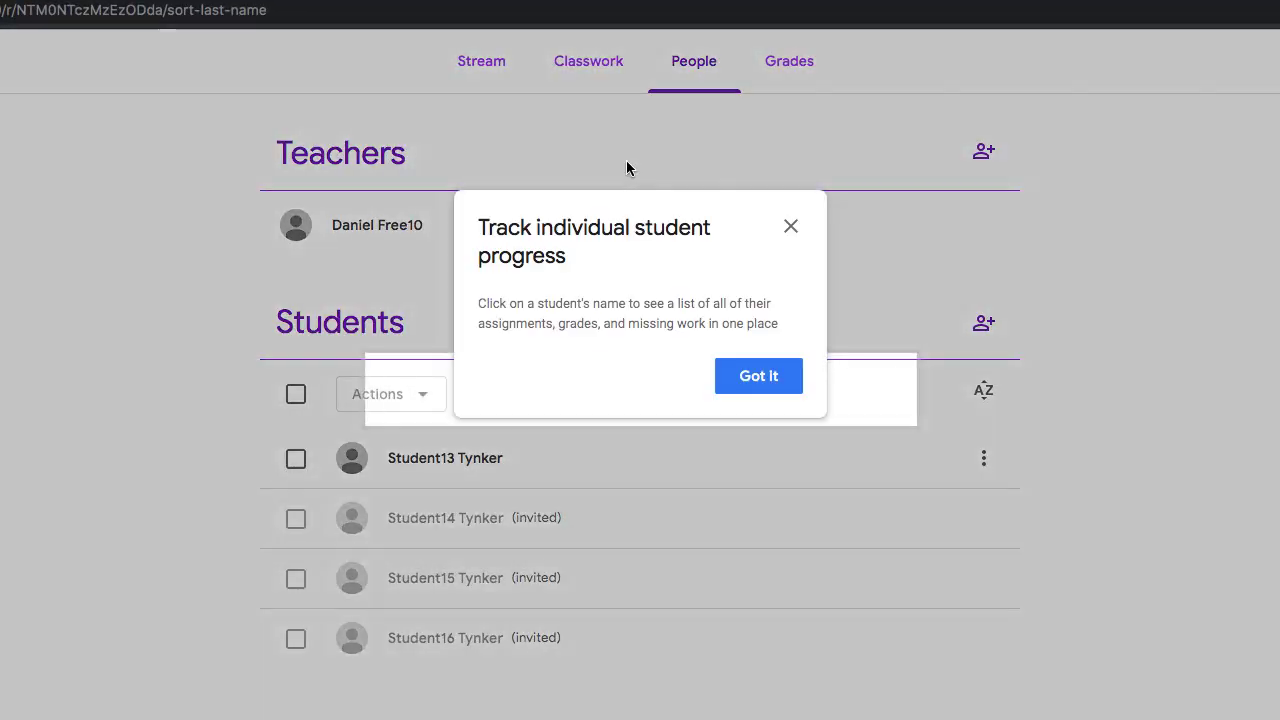
{"action": "left_click", "coordinate": [758, 376]}
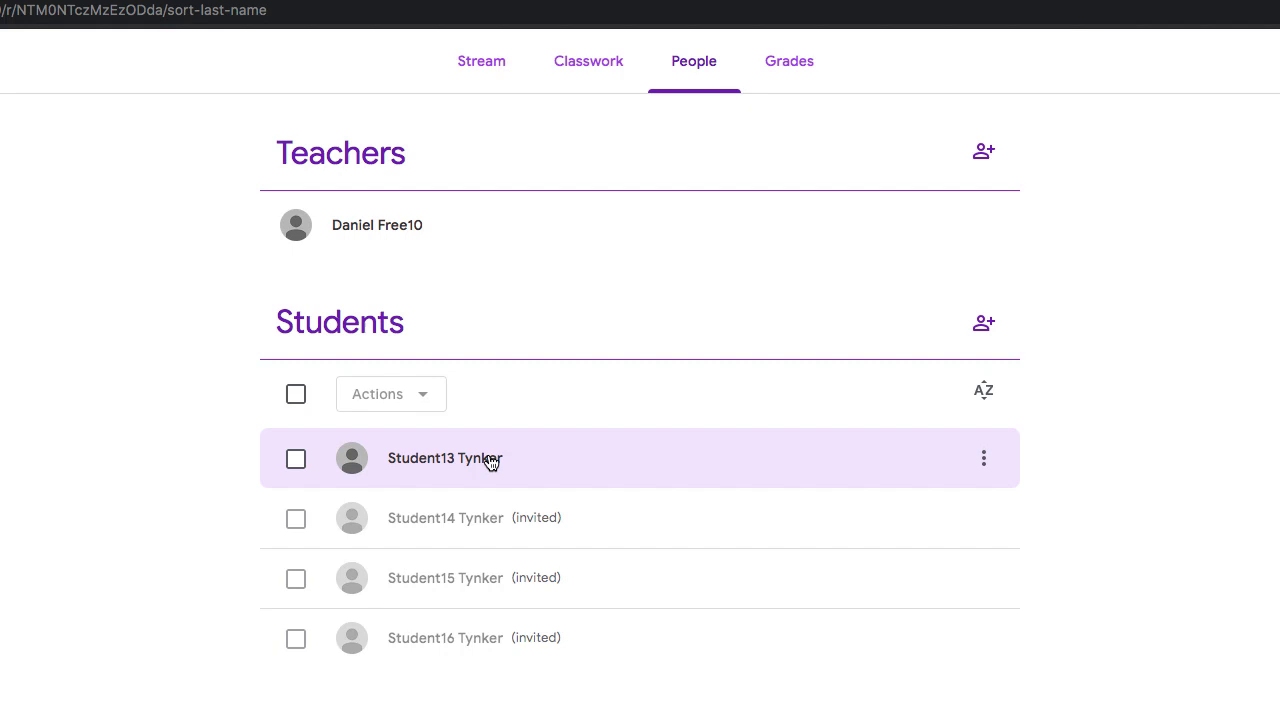
{"action": "mouse_move", "coordinate": [178, 332]}
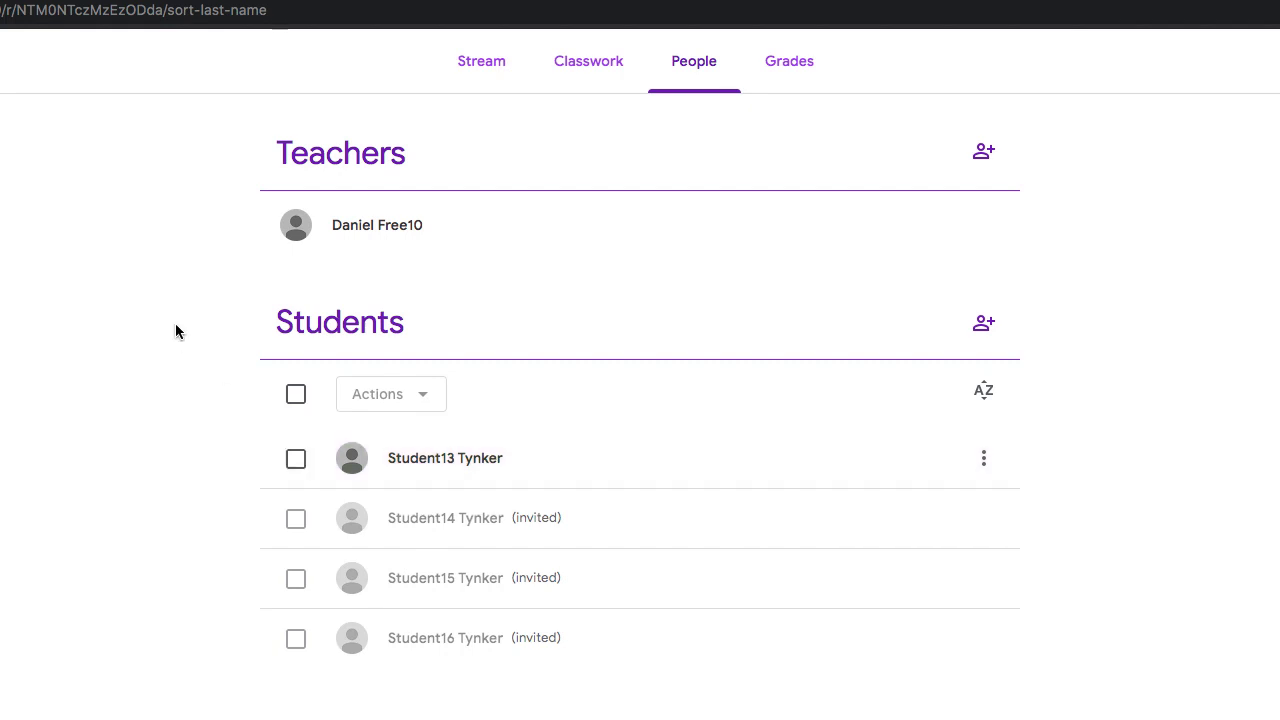
{"action": "mouse_move", "coordinate": [236, 420]}
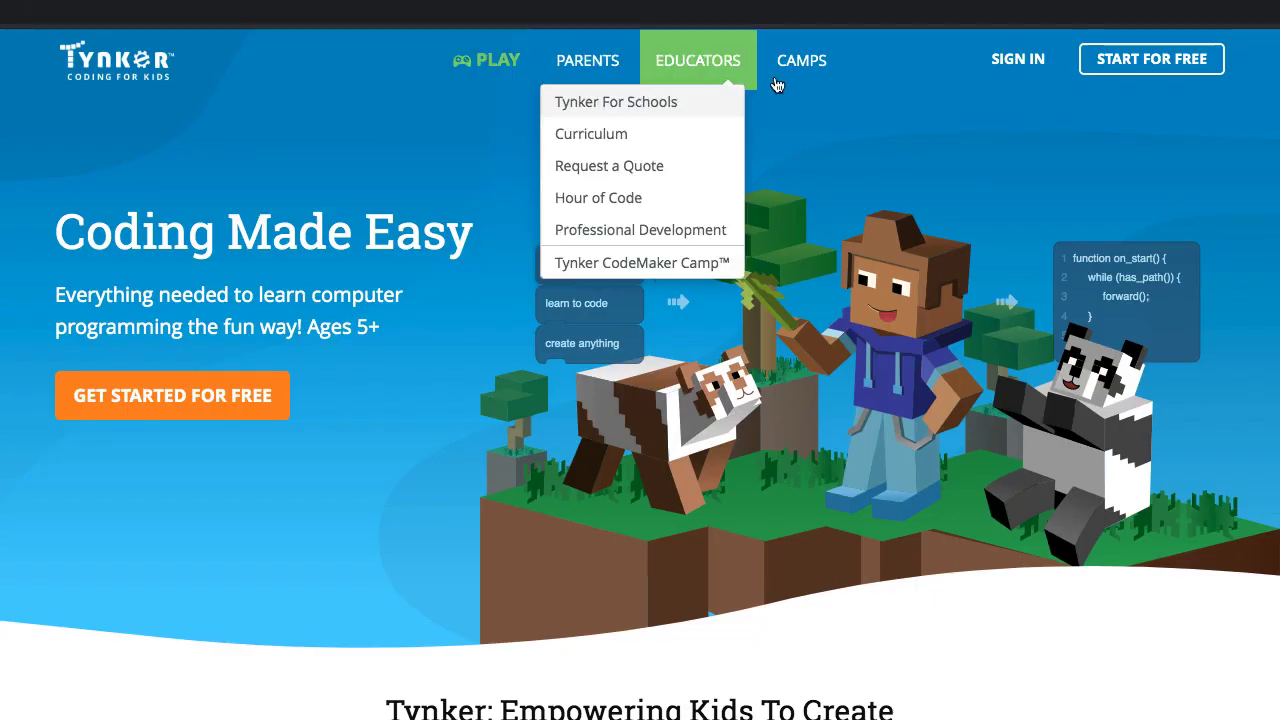
Step: Sign in to Tynker as a teacher with Google, reaching the dashboard welcome page
{"action": "scroll", "scroll_direction": "down", "scroll_amount": 3}
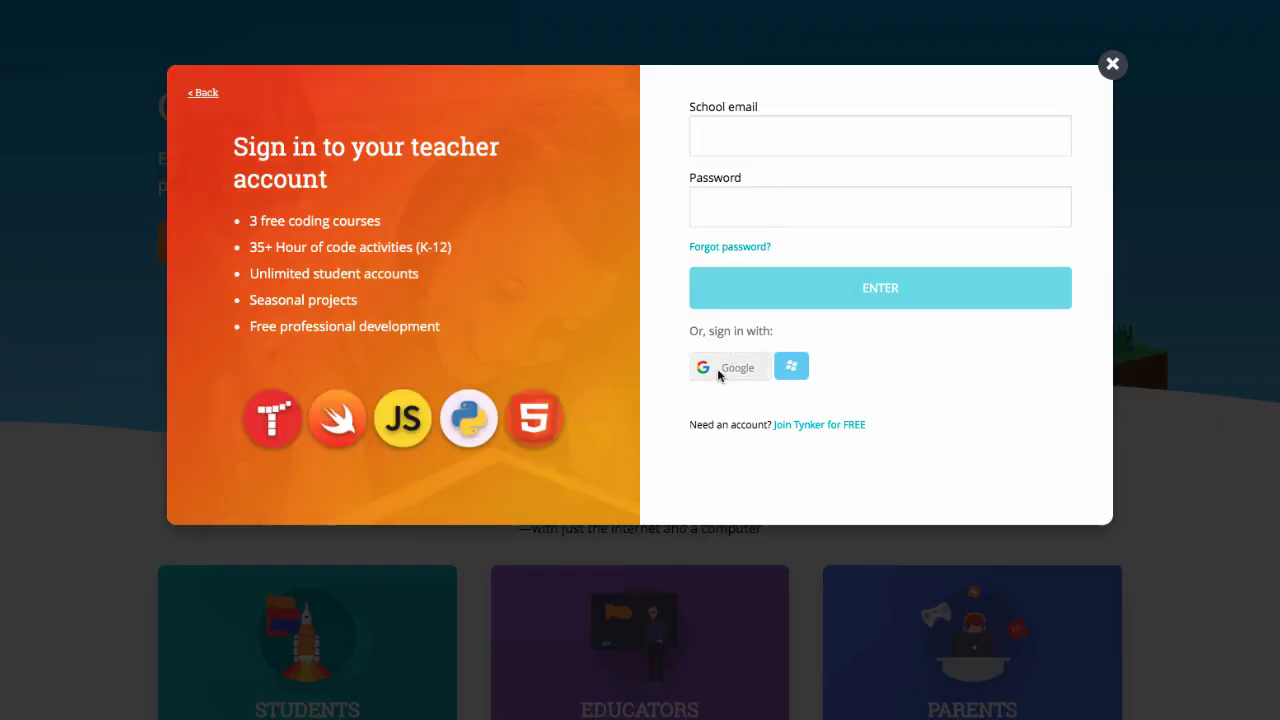
{"action": "left_click", "coordinate": [728, 366]}
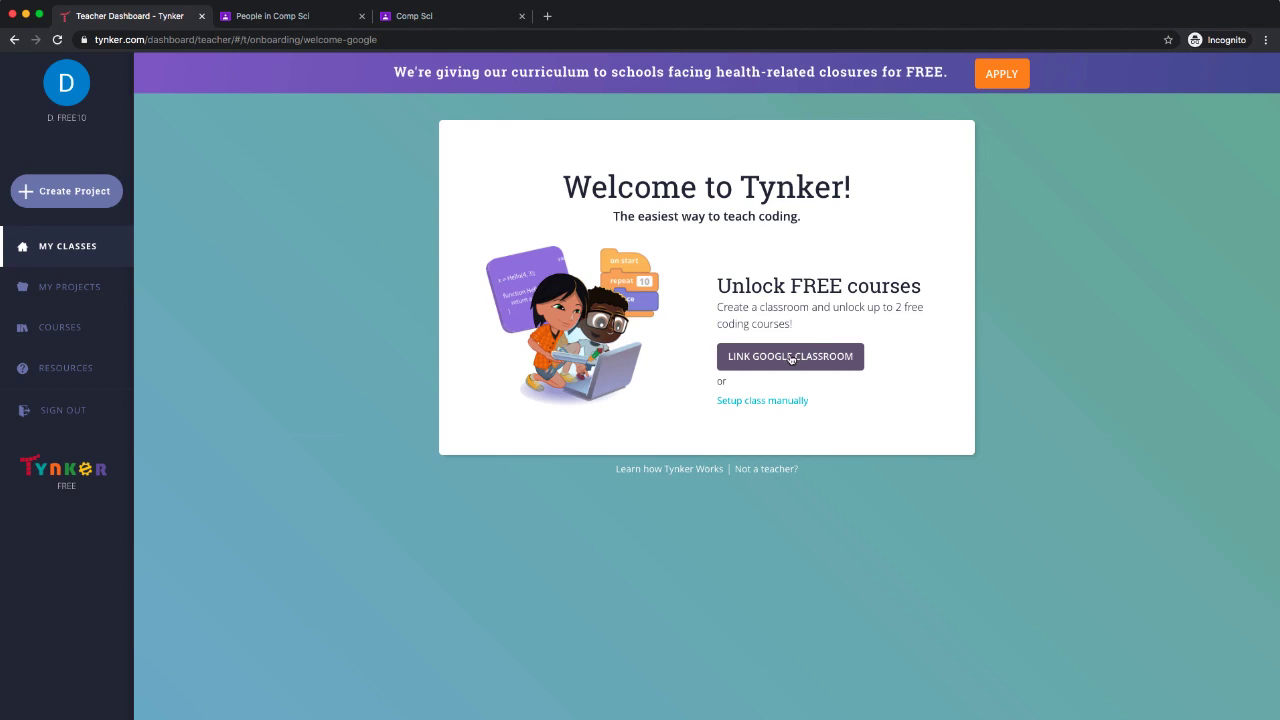
Step: Link the Comp Sci Google classroom to Tynker as a 2nd Grade class
{"action": "left_click", "coordinate": [790, 356]}
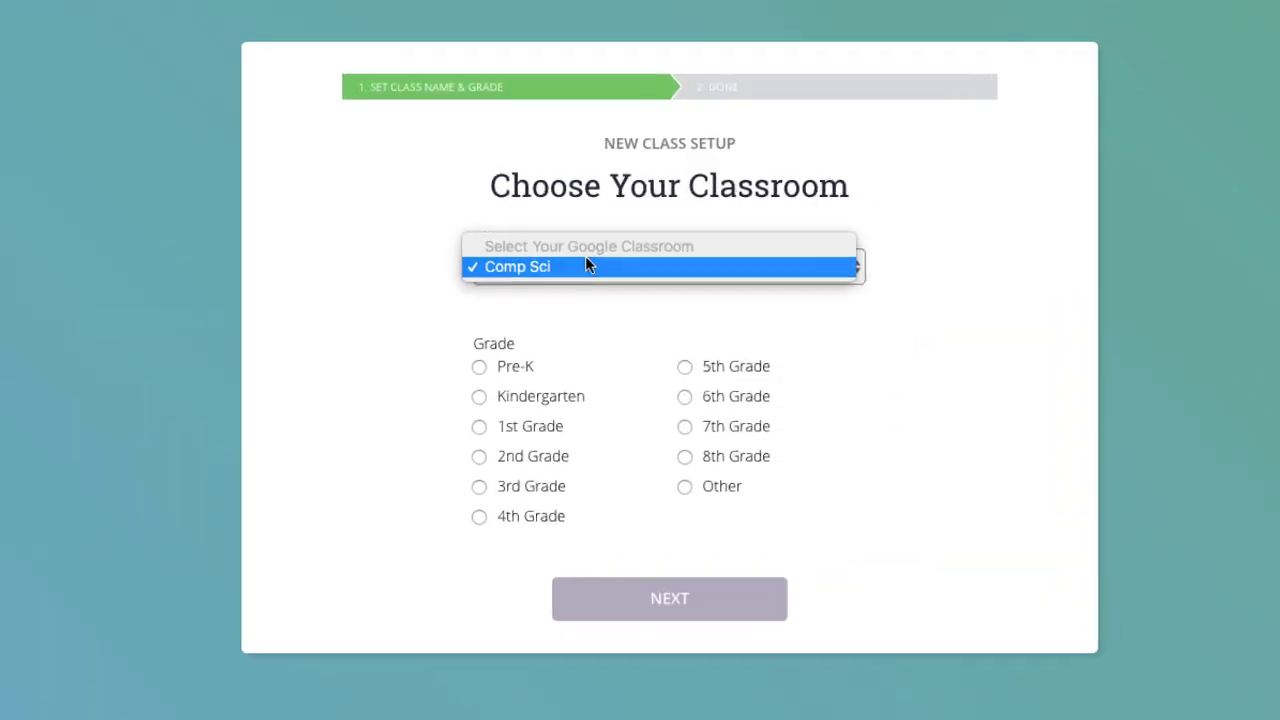
{"action": "left_click", "coordinate": [516, 266]}
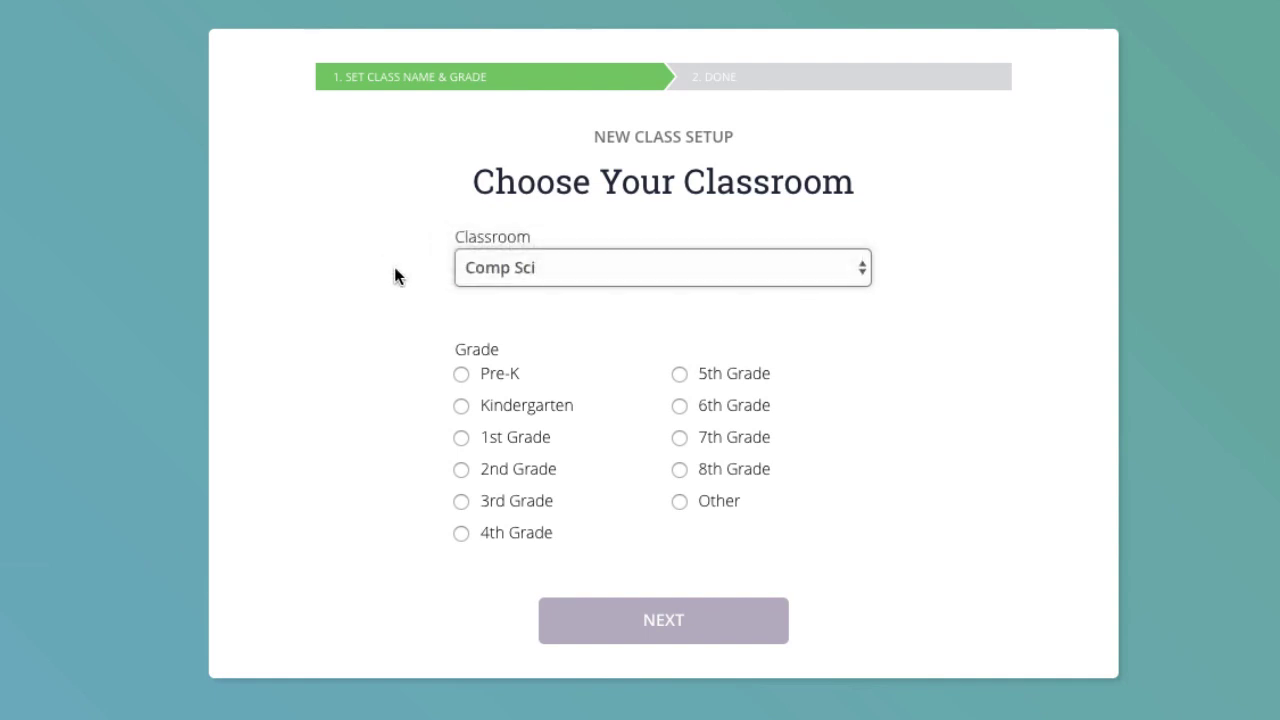
{"action": "left_click", "coordinate": [460, 468]}
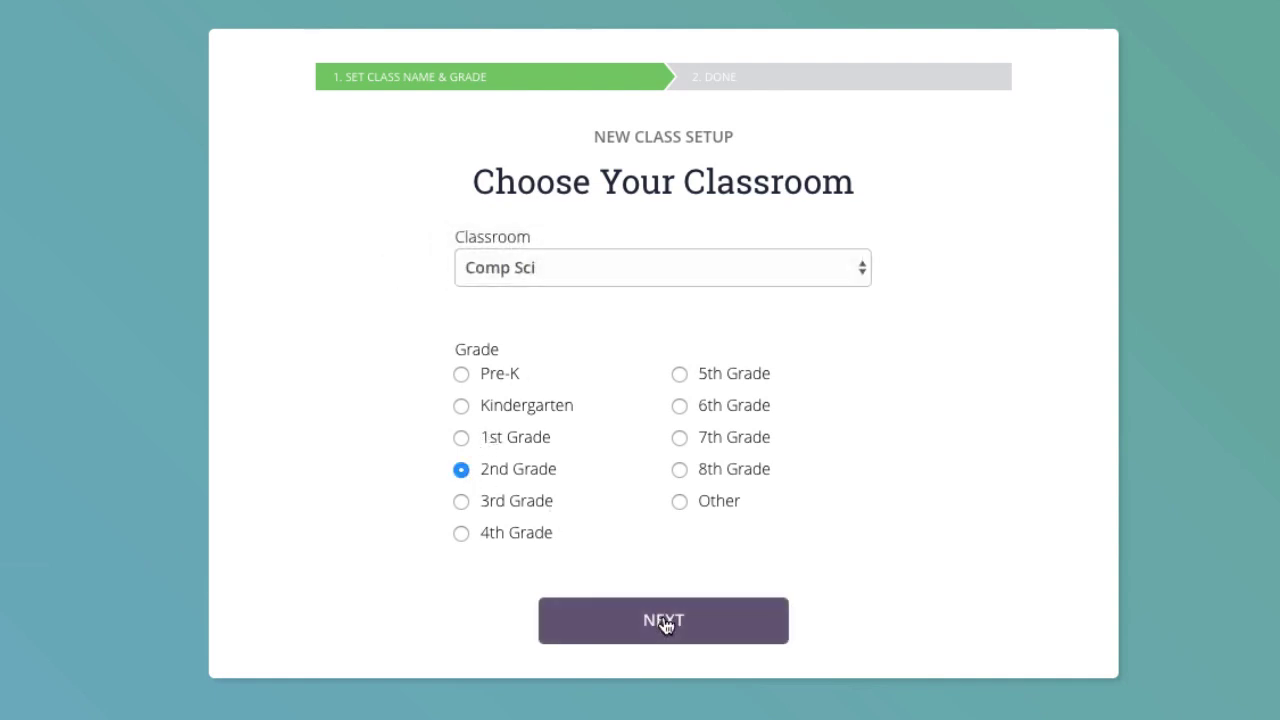
{"action": "left_click", "coordinate": [664, 620]}
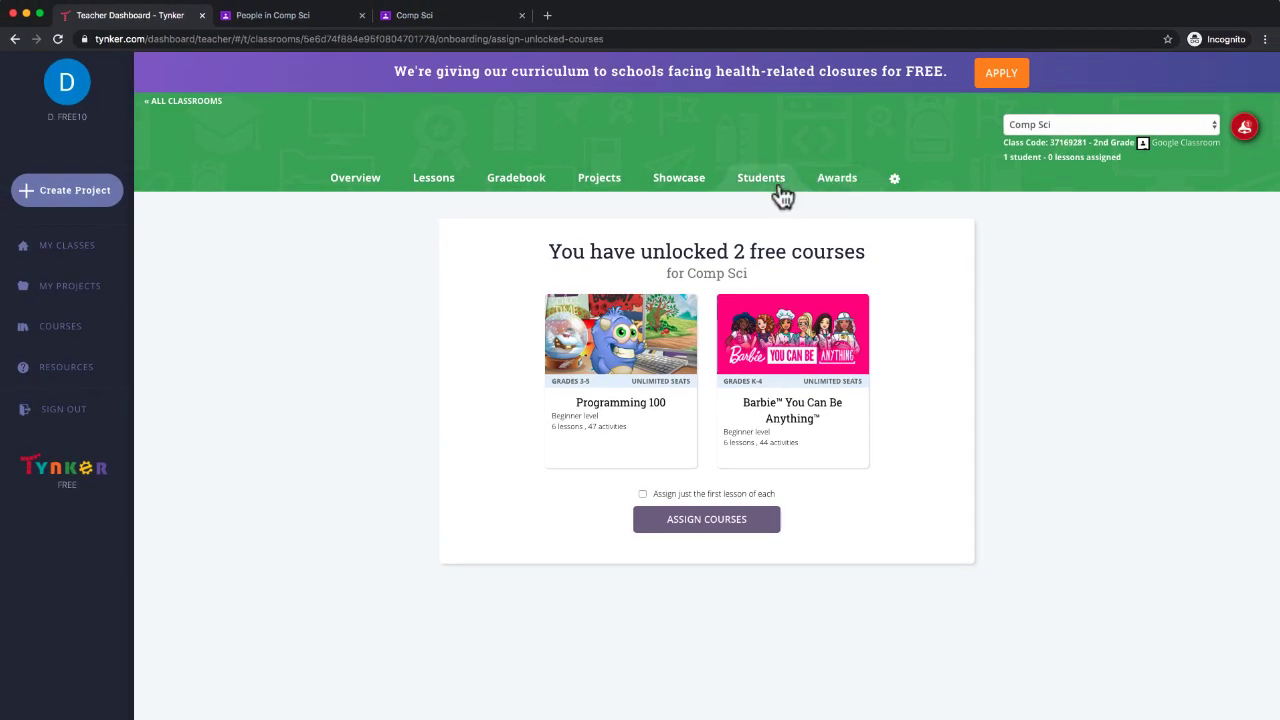
Step: Review the Students roster showing Student13 synced, then move to the class's Lessons
{"action": "left_click", "coordinate": [760, 178]}
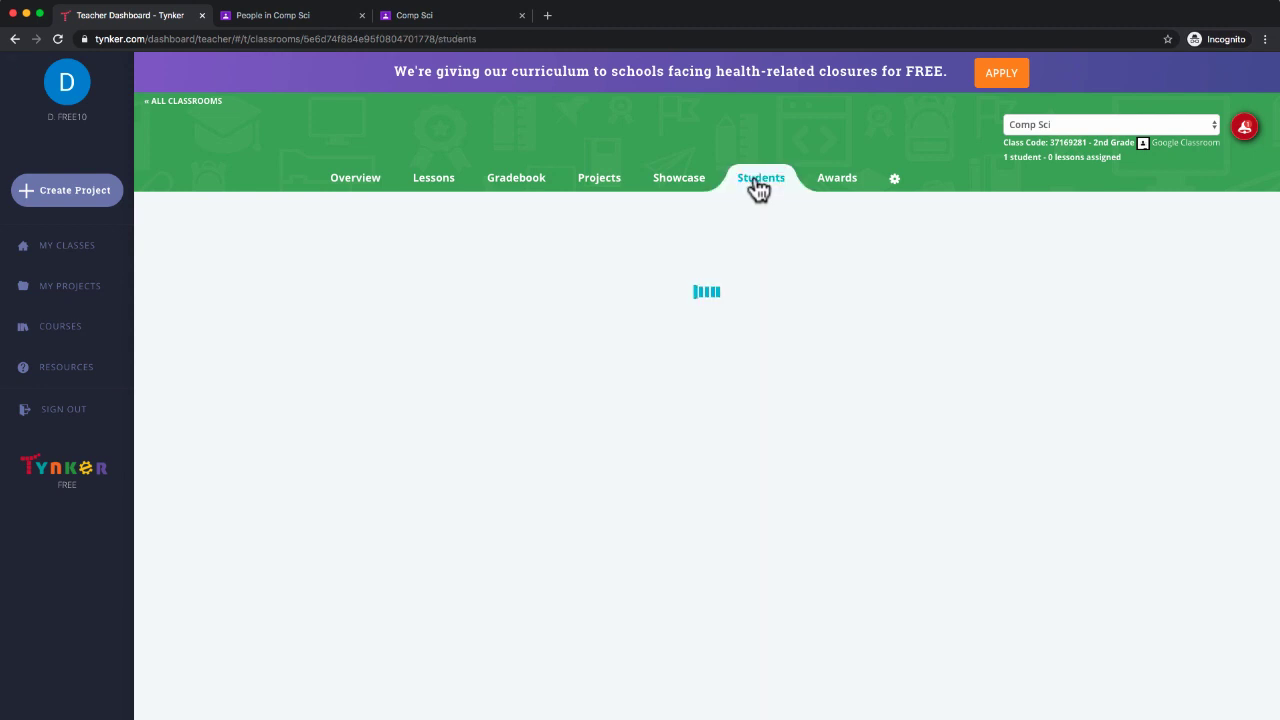
{"action": "left_click", "coordinate": [760, 176]}
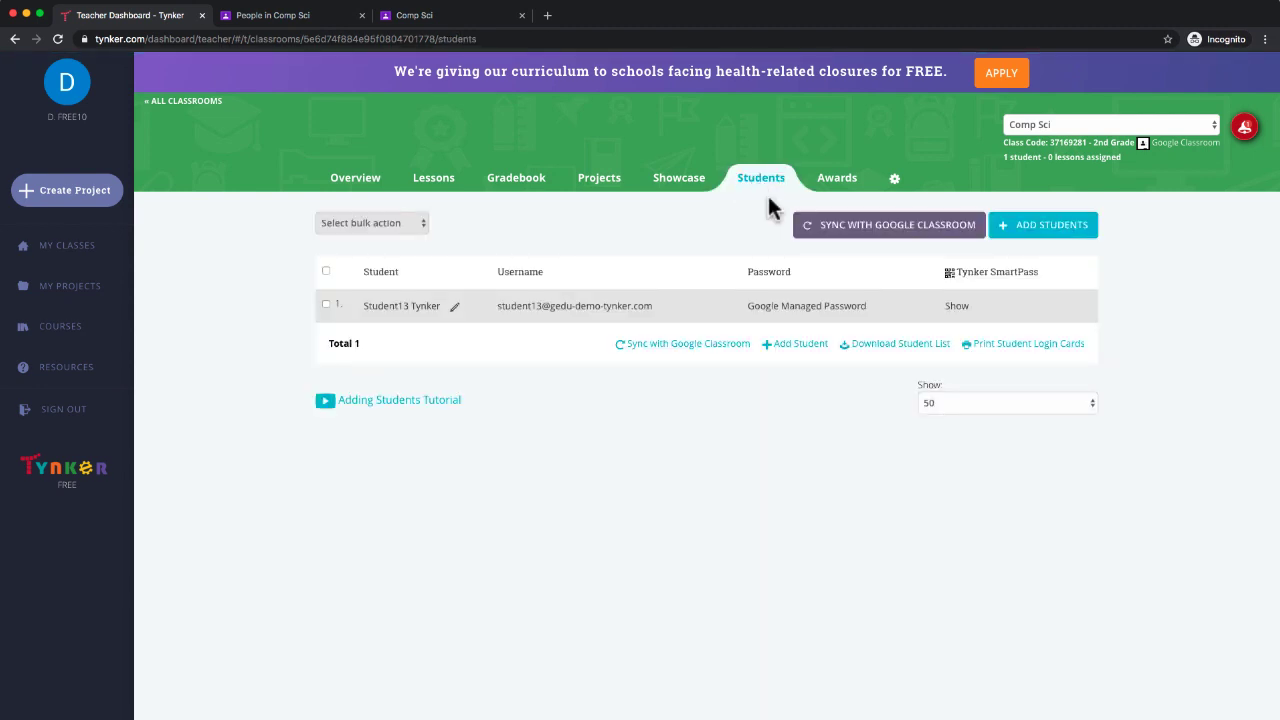
{"action": "mouse_move", "coordinate": [660, 310]}
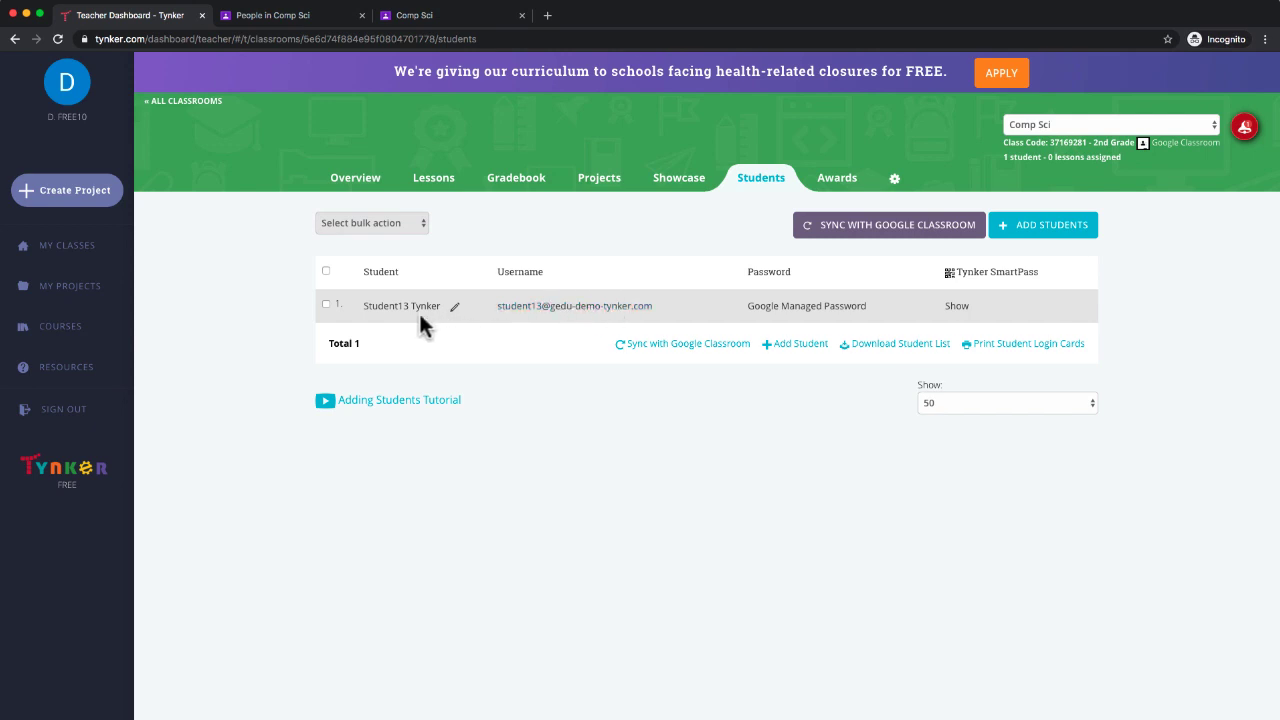
{"action": "mouse_move", "coordinate": [724, 478]}
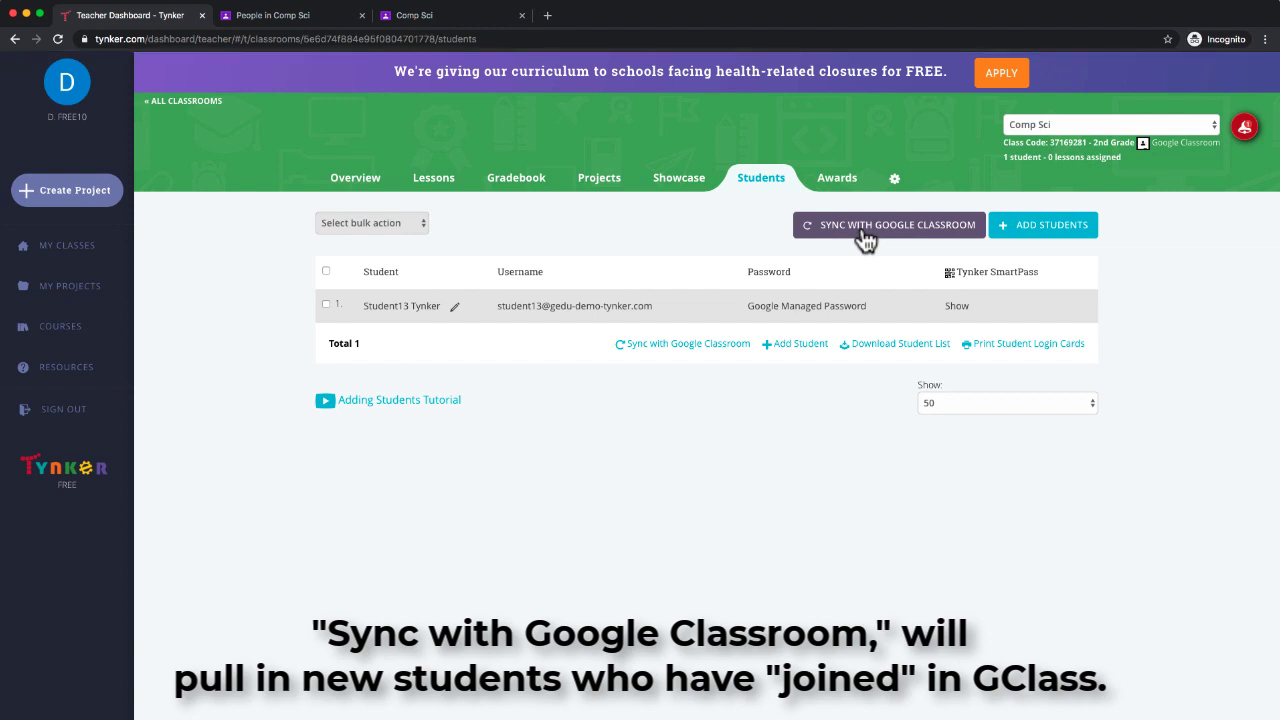
{"action": "mouse_move", "coordinate": [480, 224]}
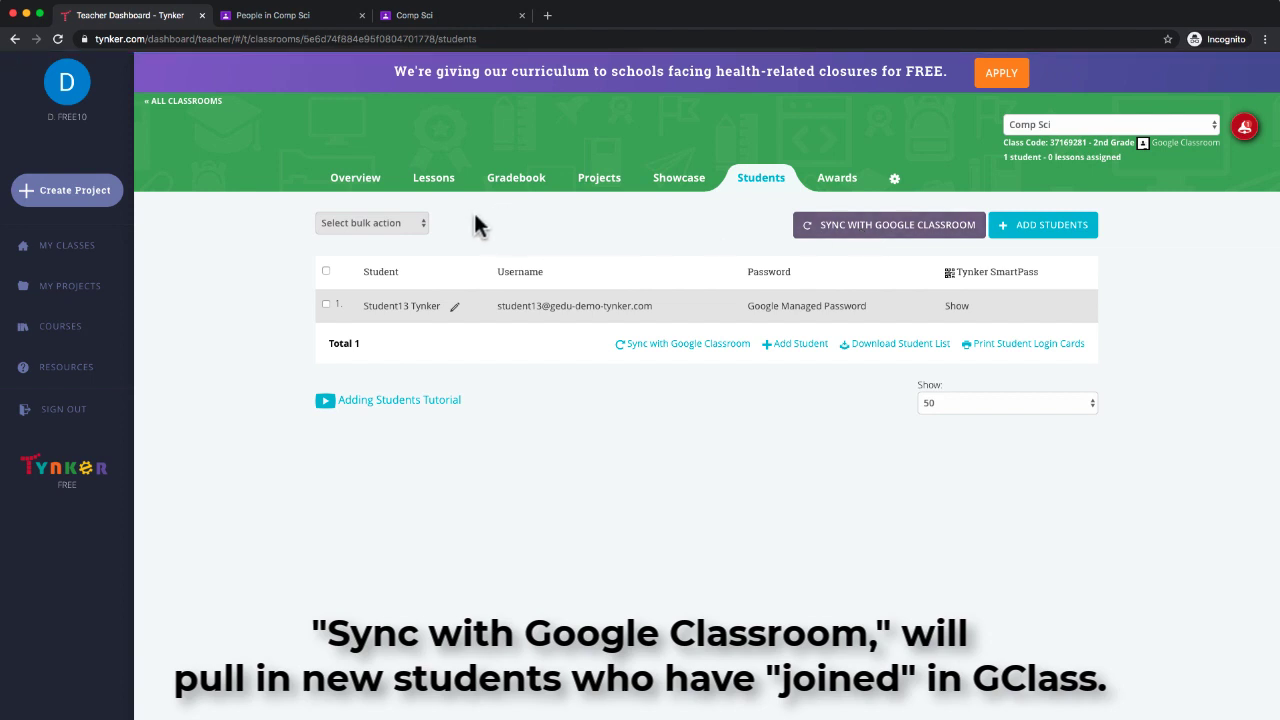
{"action": "left_click", "coordinate": [432, 178]}
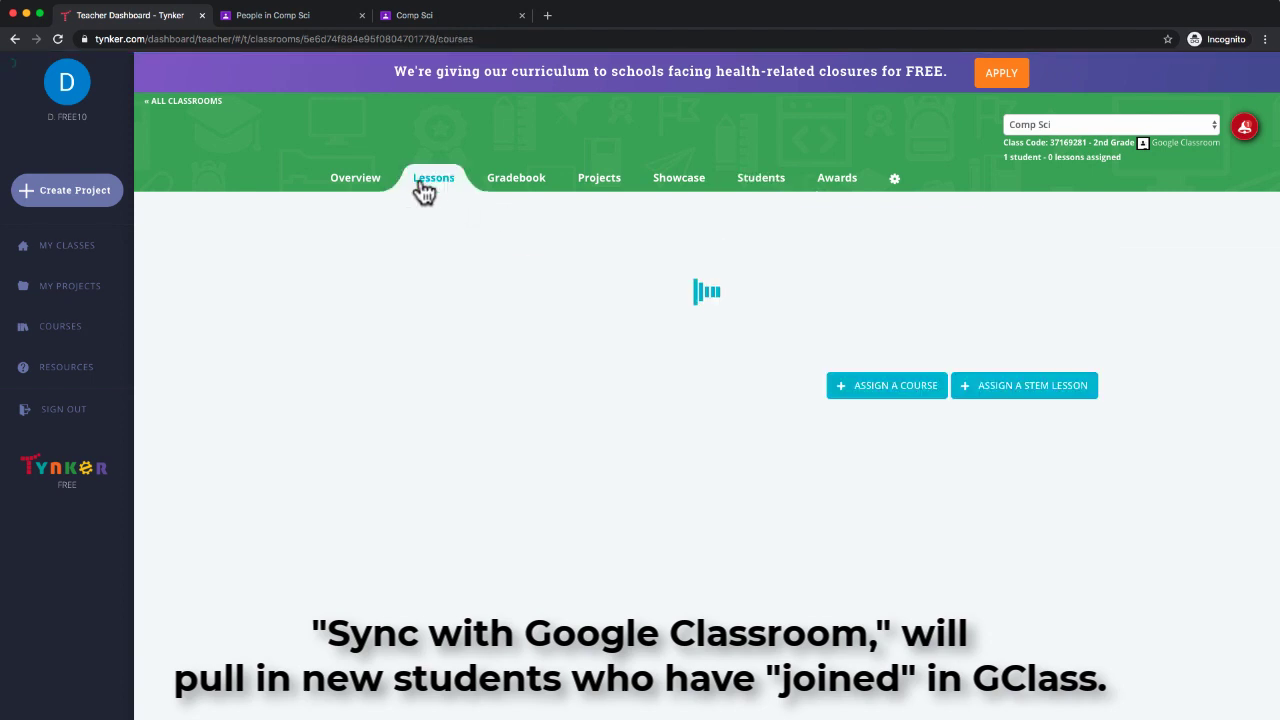
Step: Reach Assign a Course from Lessons to show the Coding and STEAM Curriculum catalogue
{"action": "left_click", "coordinate": [432, 178]}
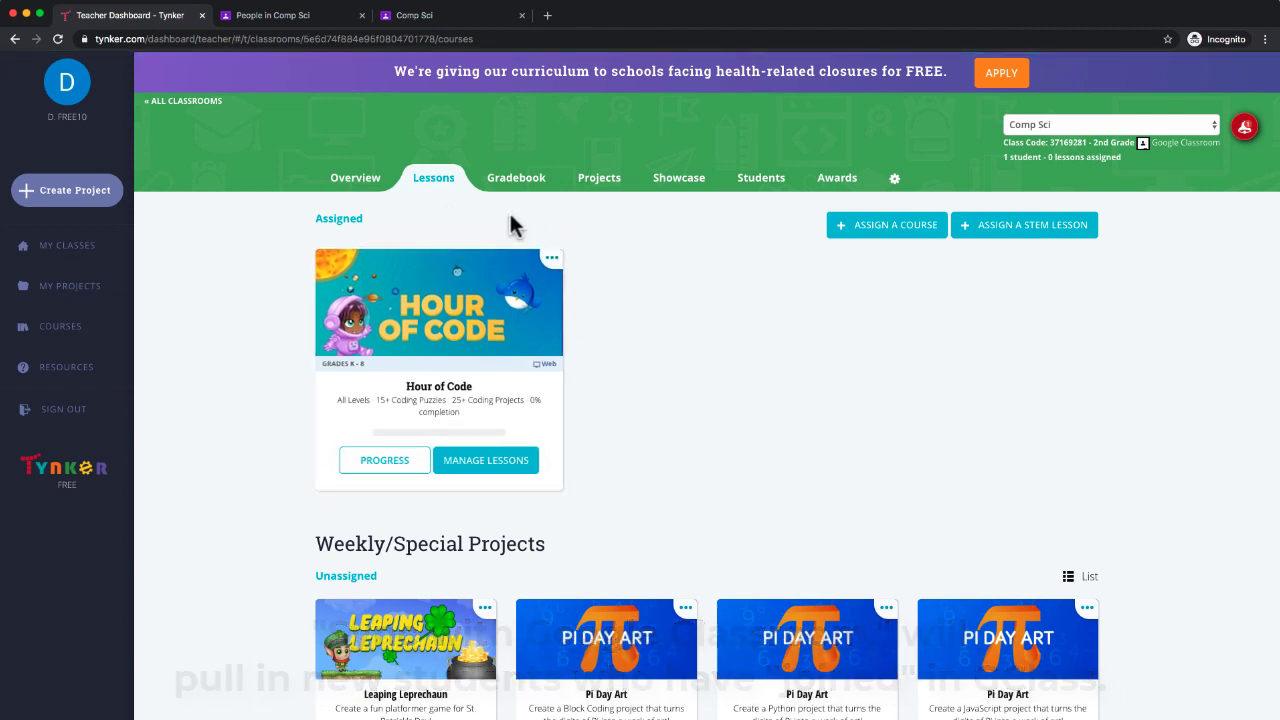
{"action": "mouse_move", "coordinate": [896, 224]}
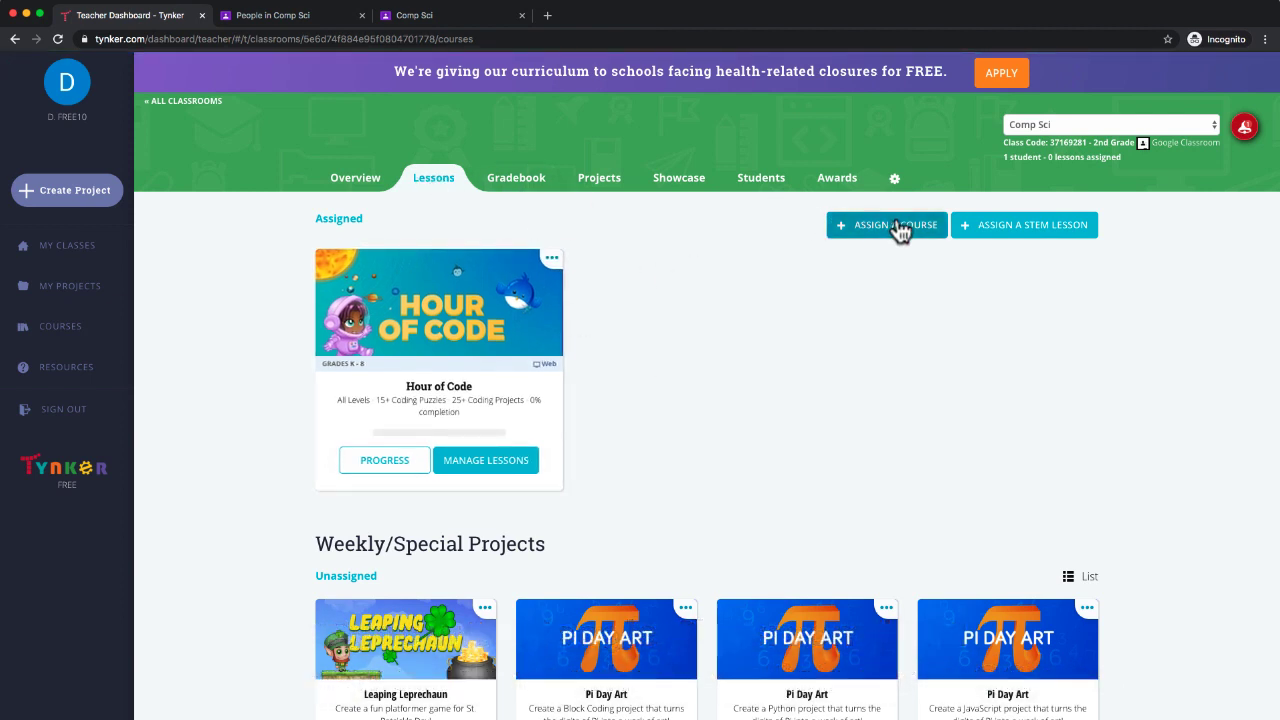
{"action": "mouse_move", "coordinate": [860, 428]}
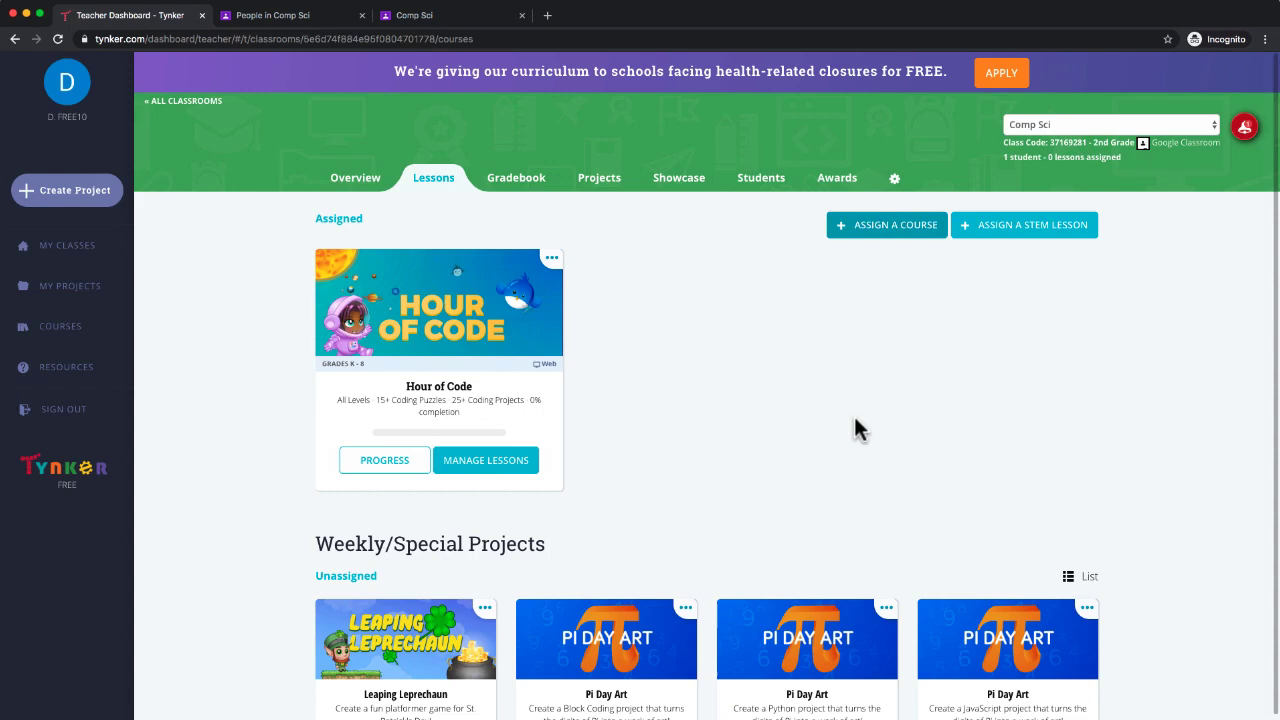
{"action": "scroll", "scroll_direction": "down", "scroll_amount": 3}
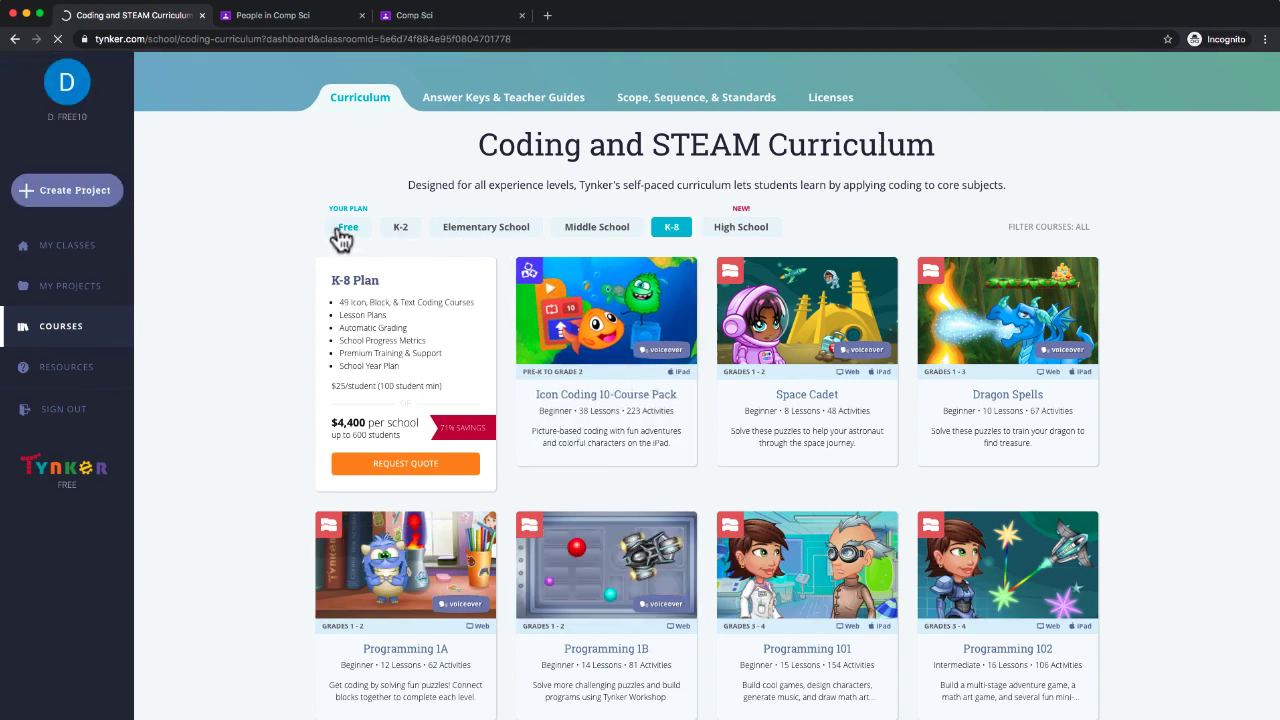
Step: Assign the free Programming 100 course to Comp Sci with all lessons sent to Classroom
{"action": "left_click", "coordinate": [348, 226]}
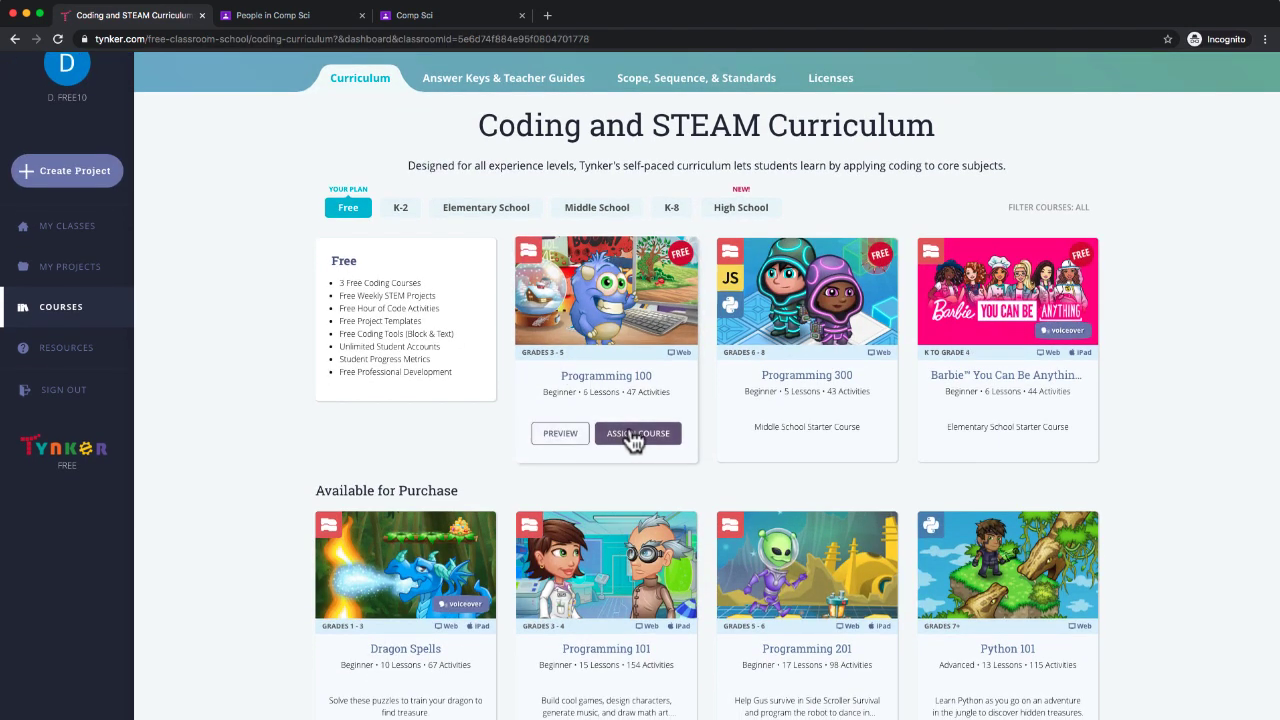
{"action": "left_click", "coordinate": [638, 432]}
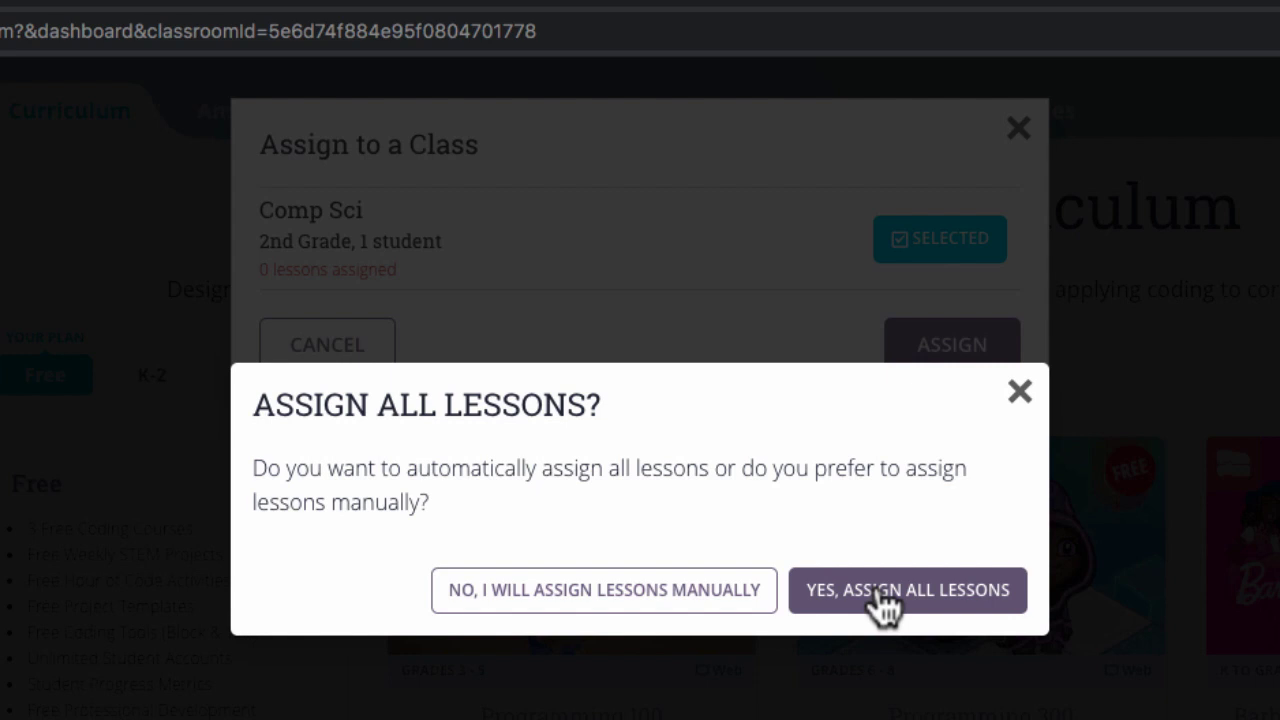
{"action": "left_click", "coordinate": [908, 590]}
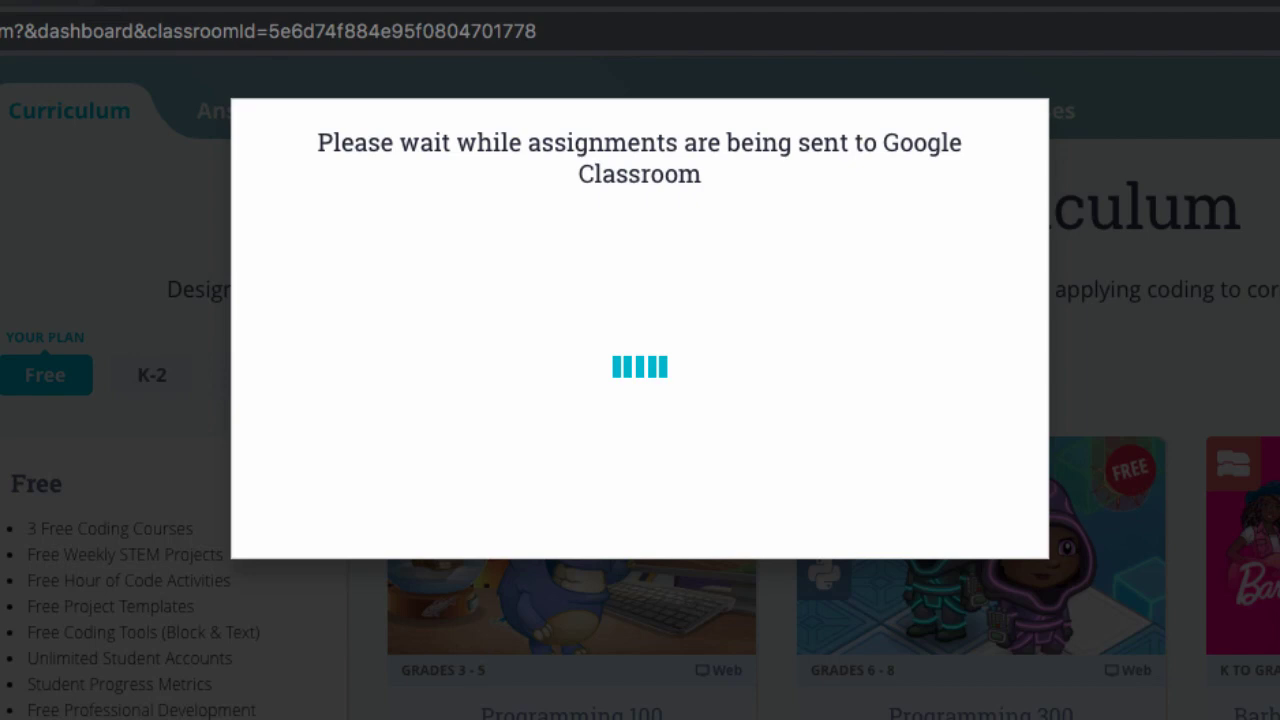
{"action": "mouse_move", "coordinate": [240, 10]}
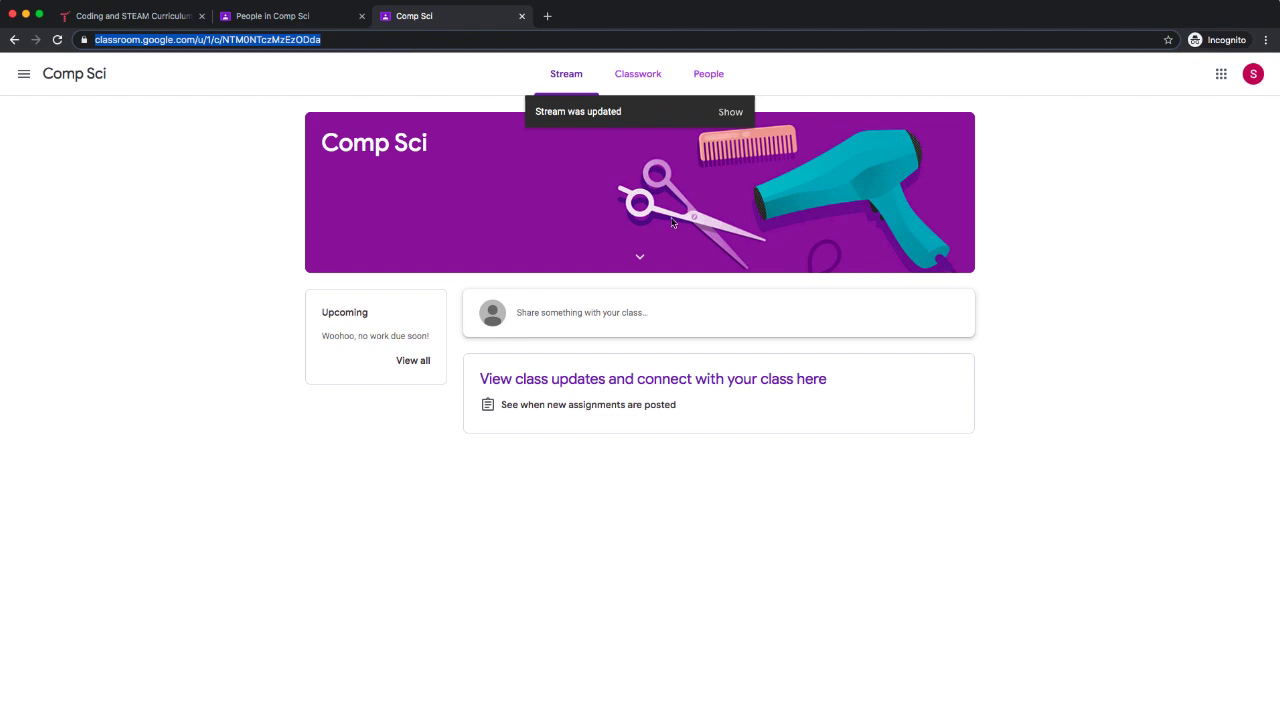
Step: Reveal Lesson 1: Welcome to Tynker in the Classroom stream, then return to Tynker's My Classes
{"action": "left_click", "coordinate": [730, 112]}
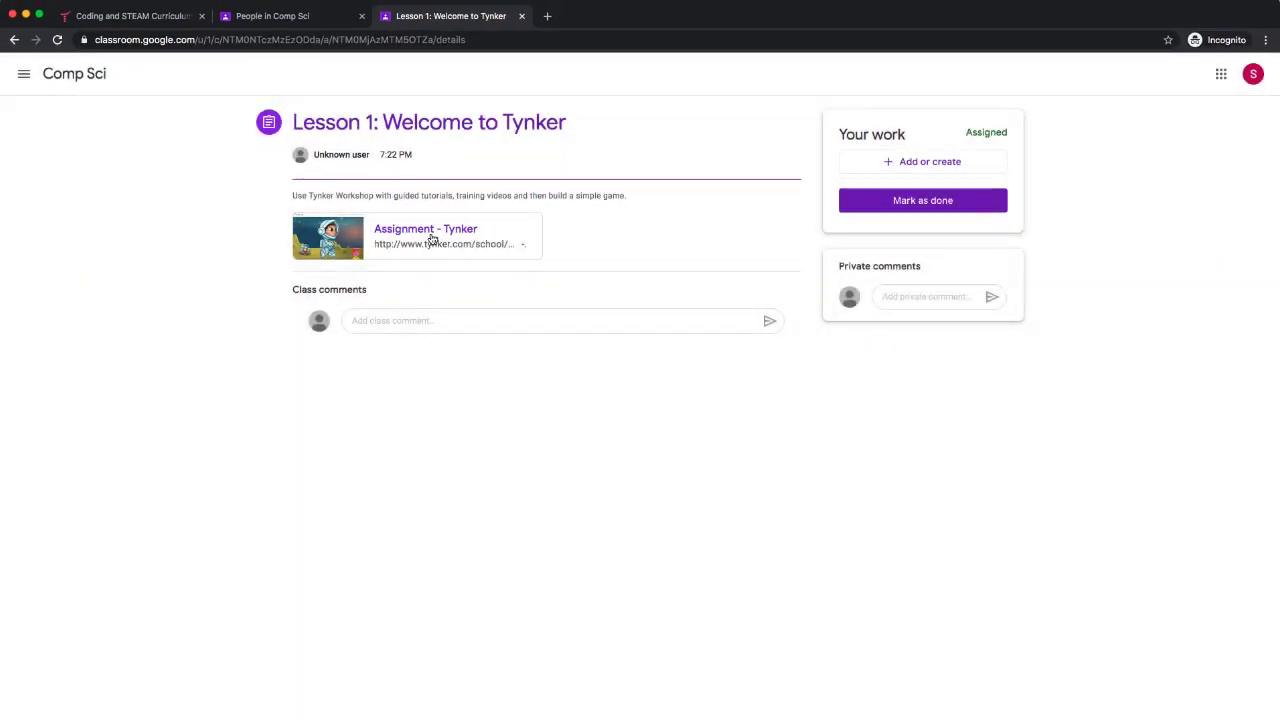
{"action": "mouse_move", "coordinate": [430, 240]}
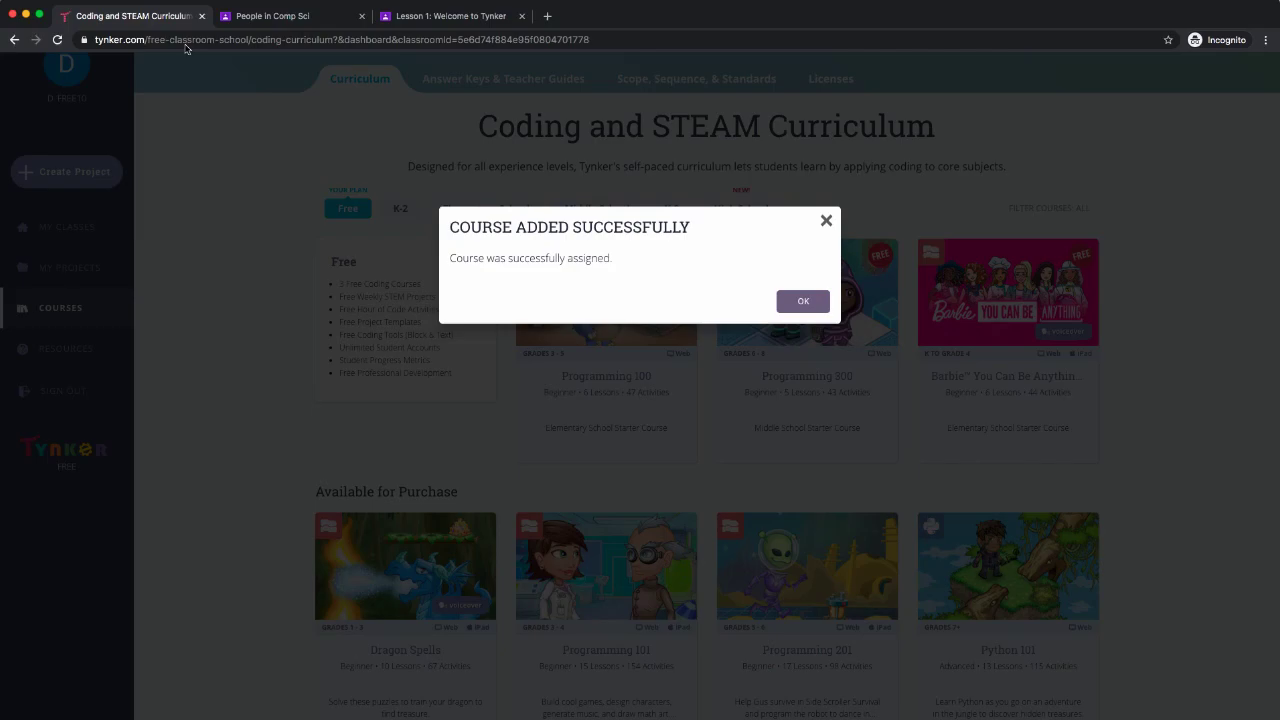
{"action": "left_click", "coordinate": [802, 300]}
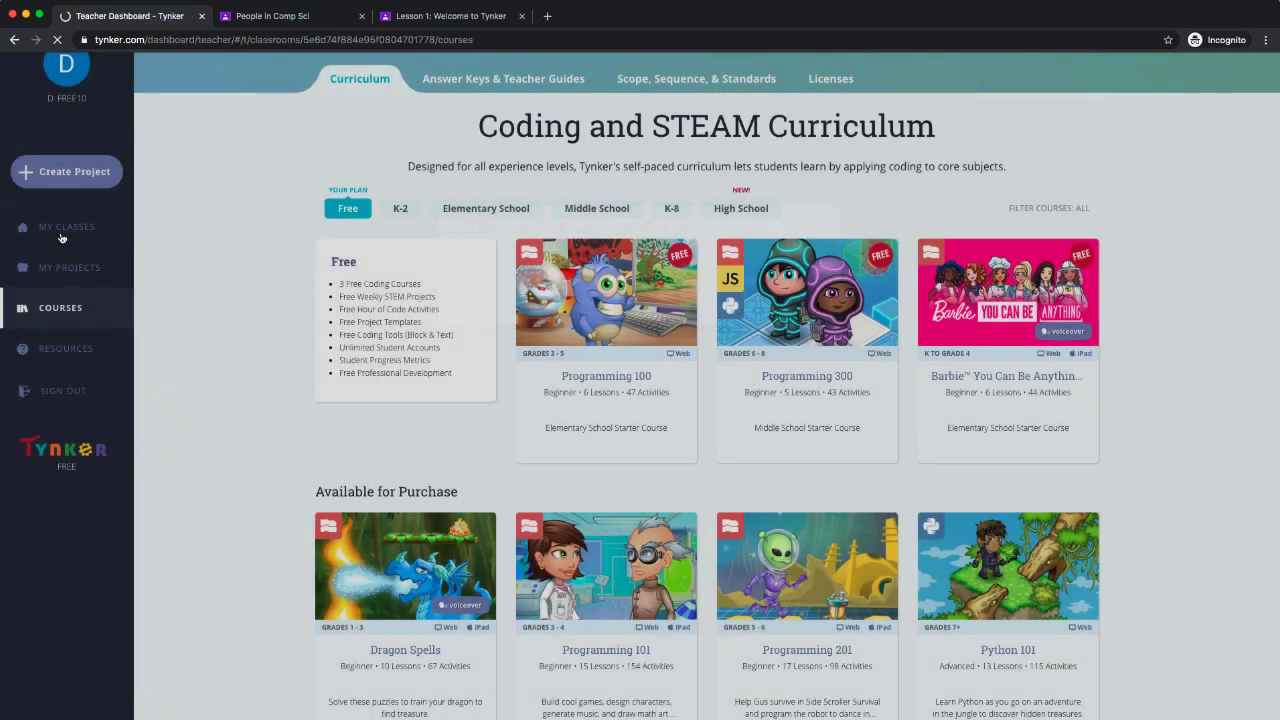